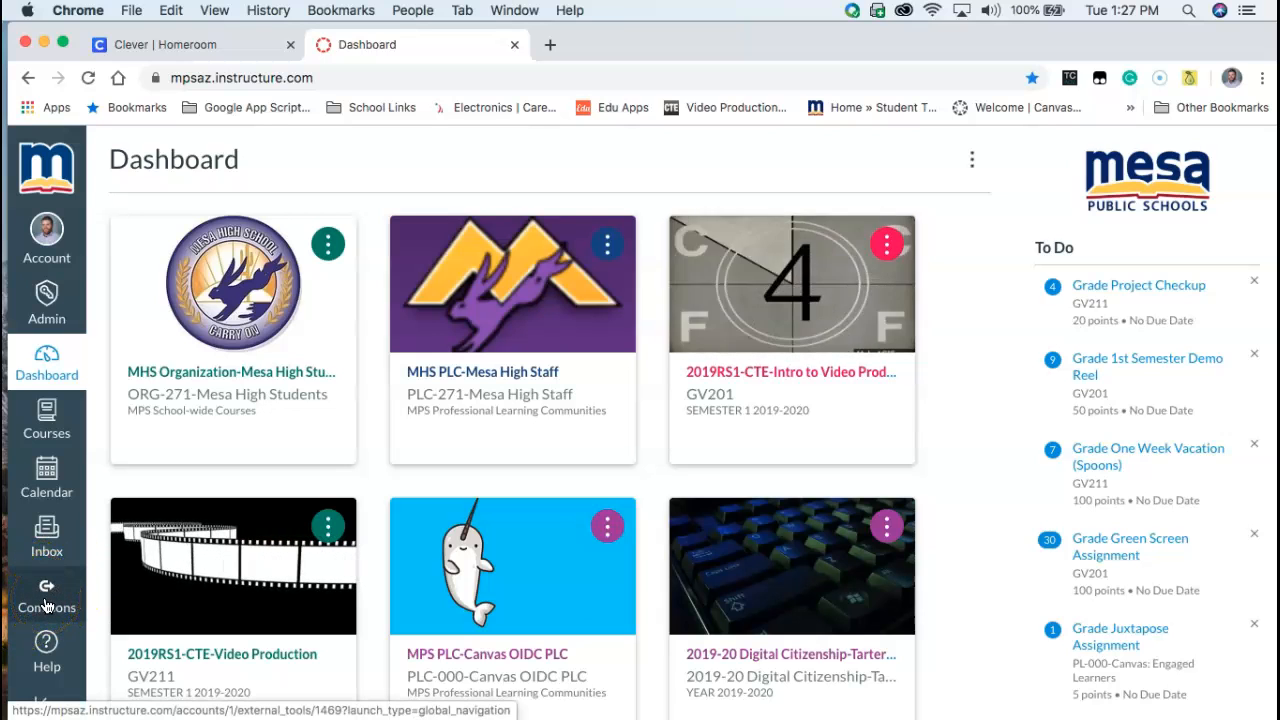
# Launch Canvas Commons from the global navigation sidebar, showing its library of 85,955 shared results.
pyautogui.click(46, 596)
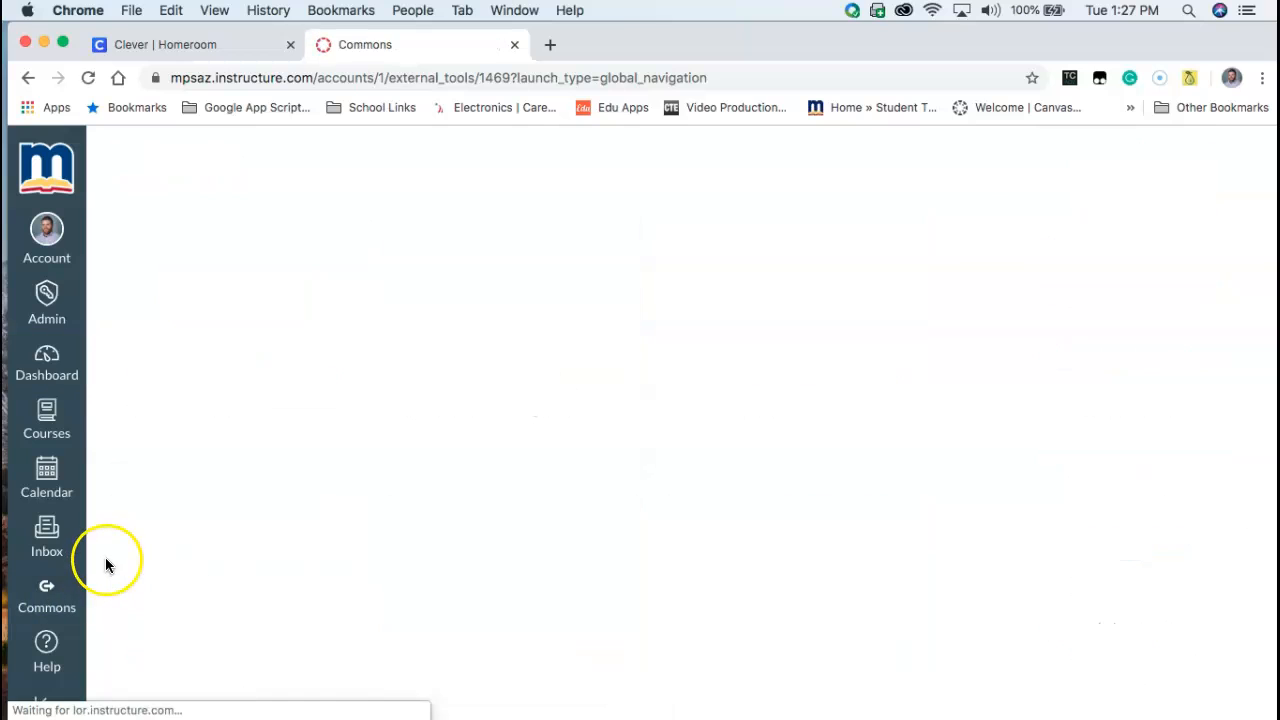
pyautogui.click(46, 596)
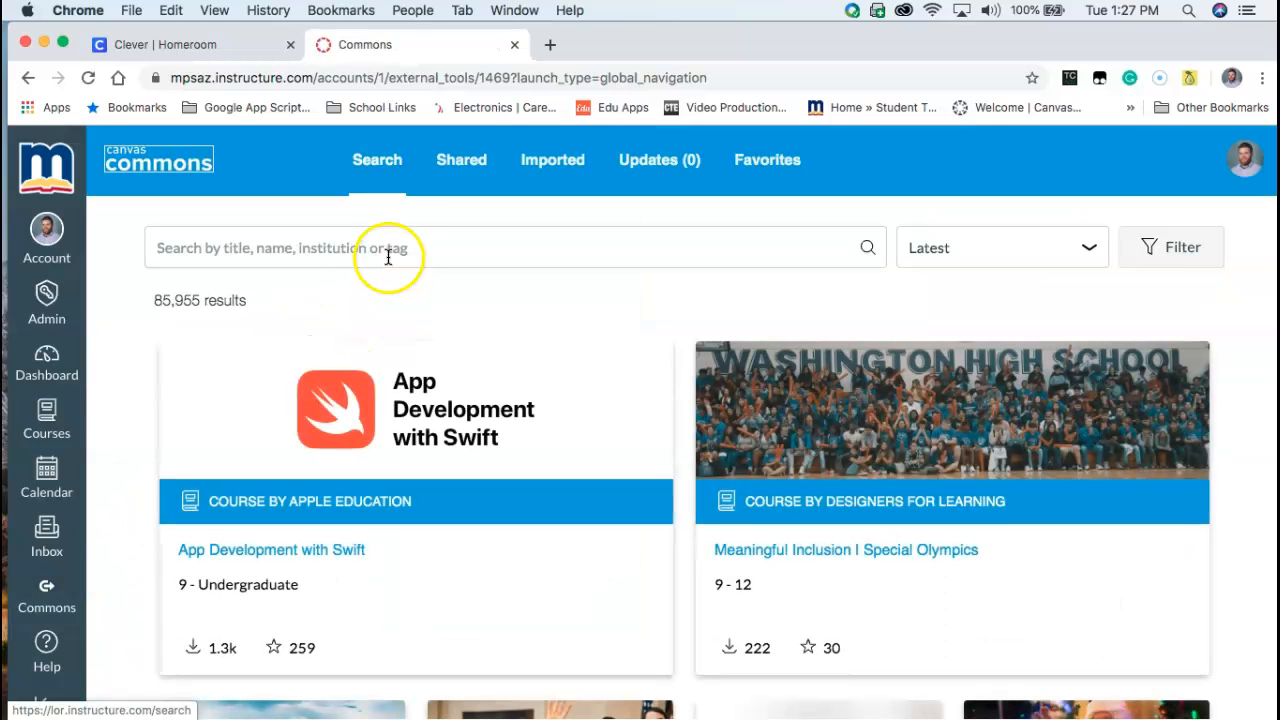
pyautogui.moveTo(370, 150)
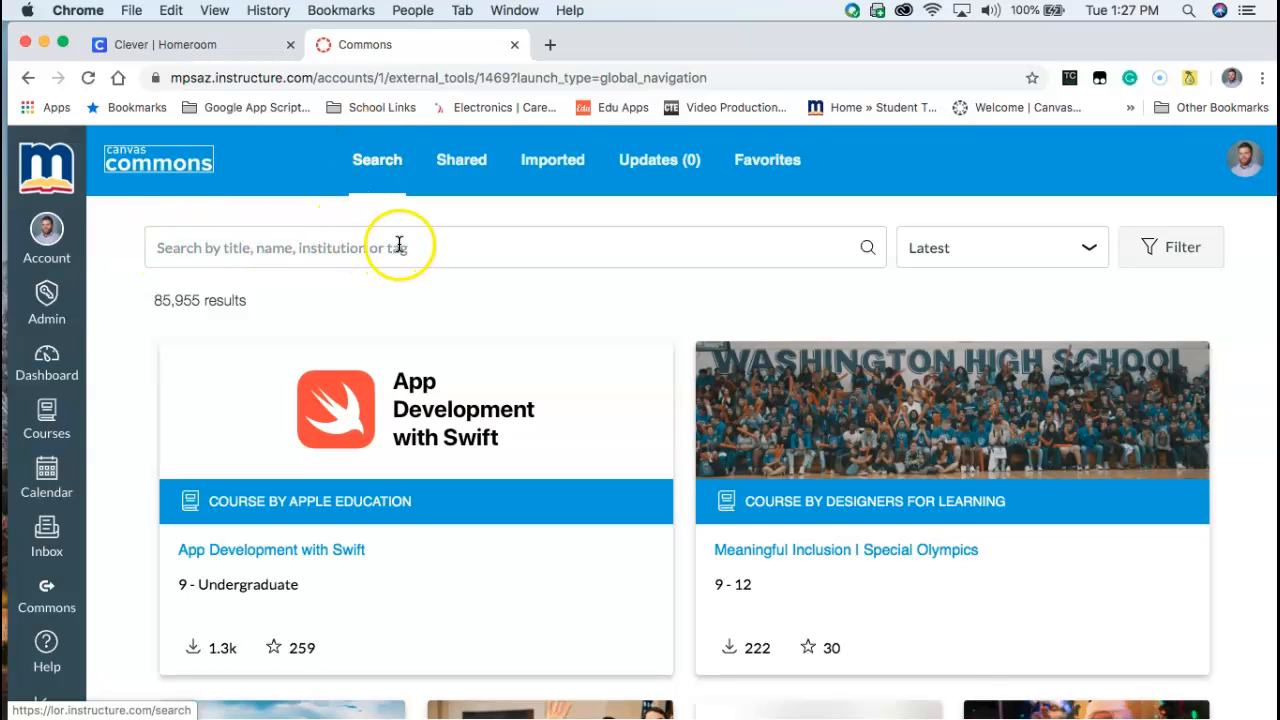
pyautogui.moveTo(478, 252)
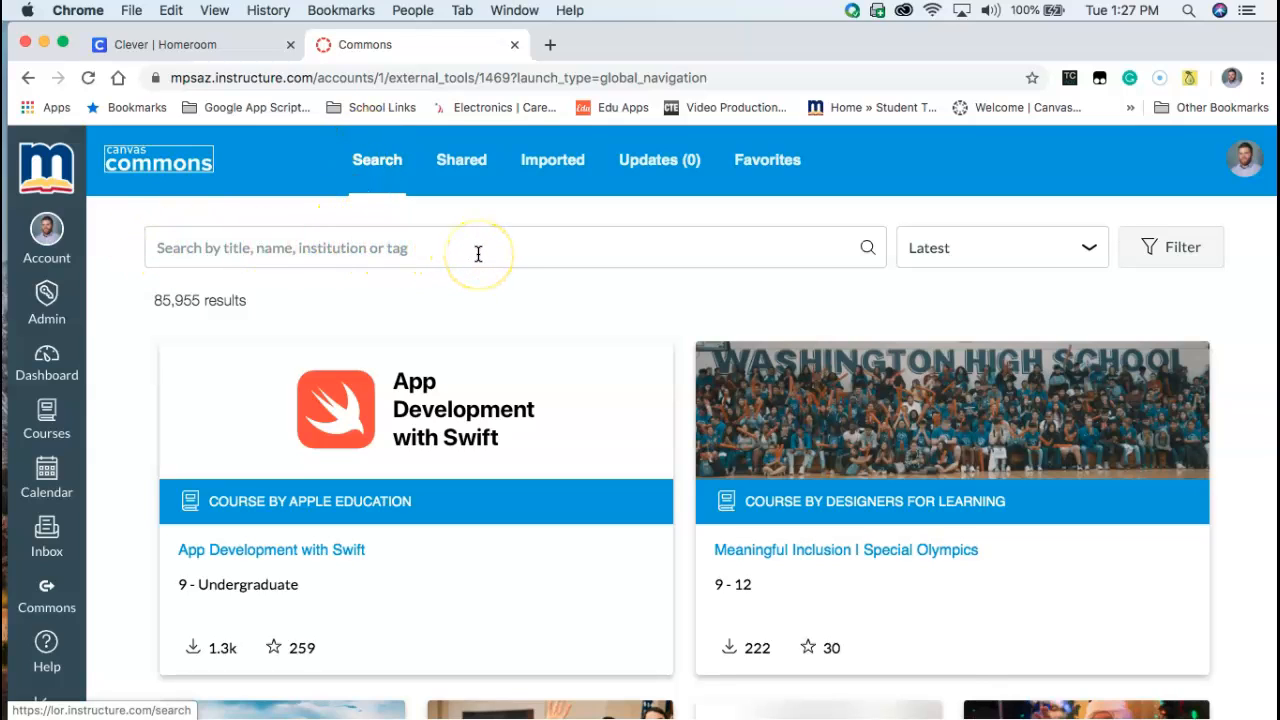
pyautogui.click(1000, 248)
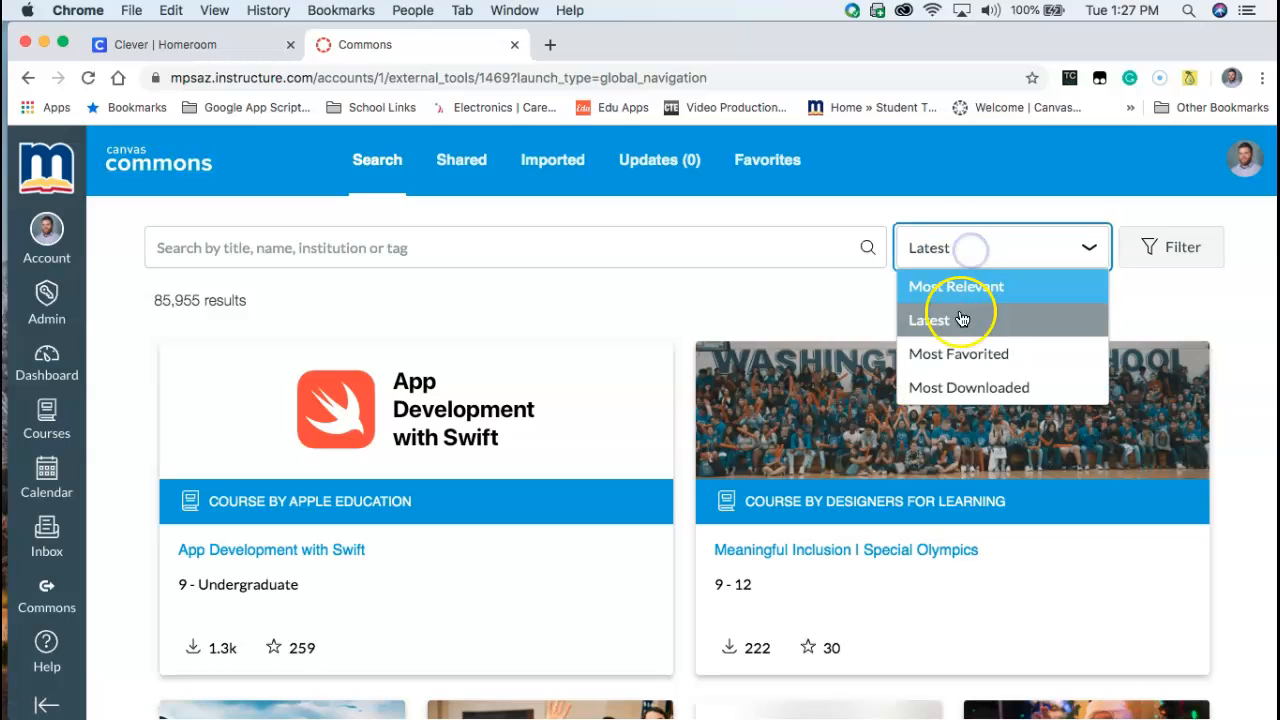
pyautogui.moveTo(962, 388)
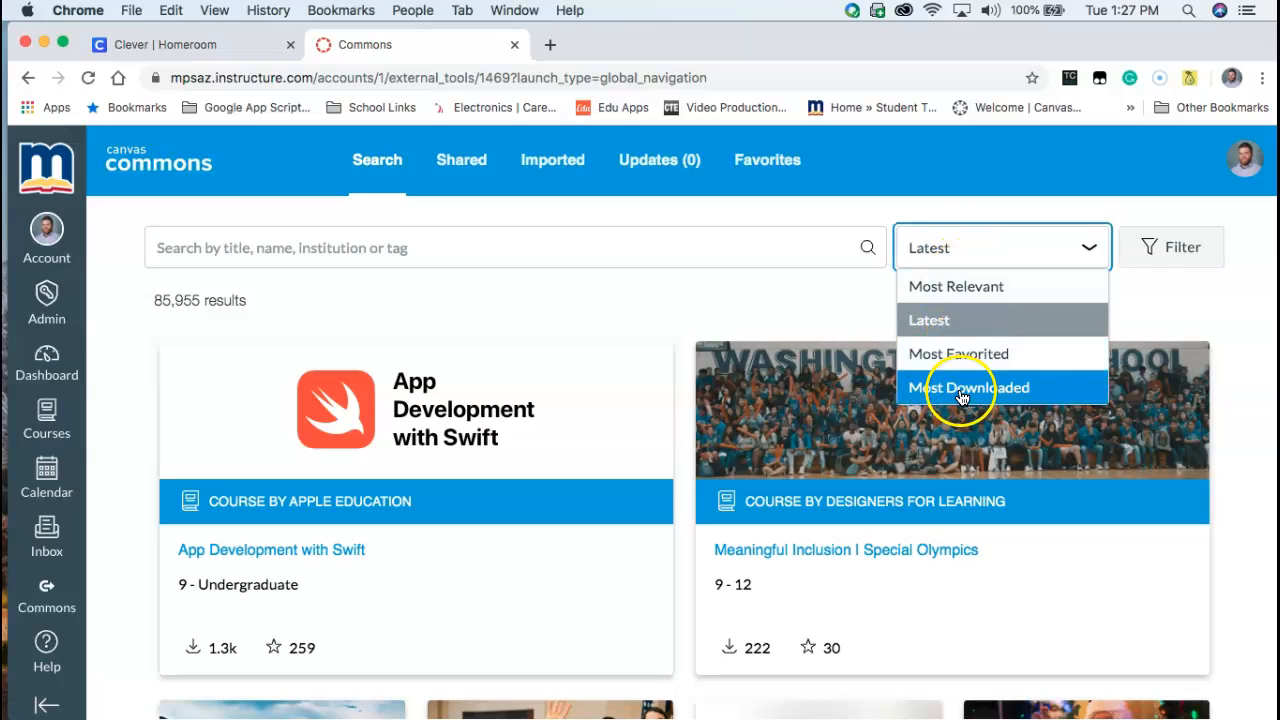
pyautogui.click(1170, 248)
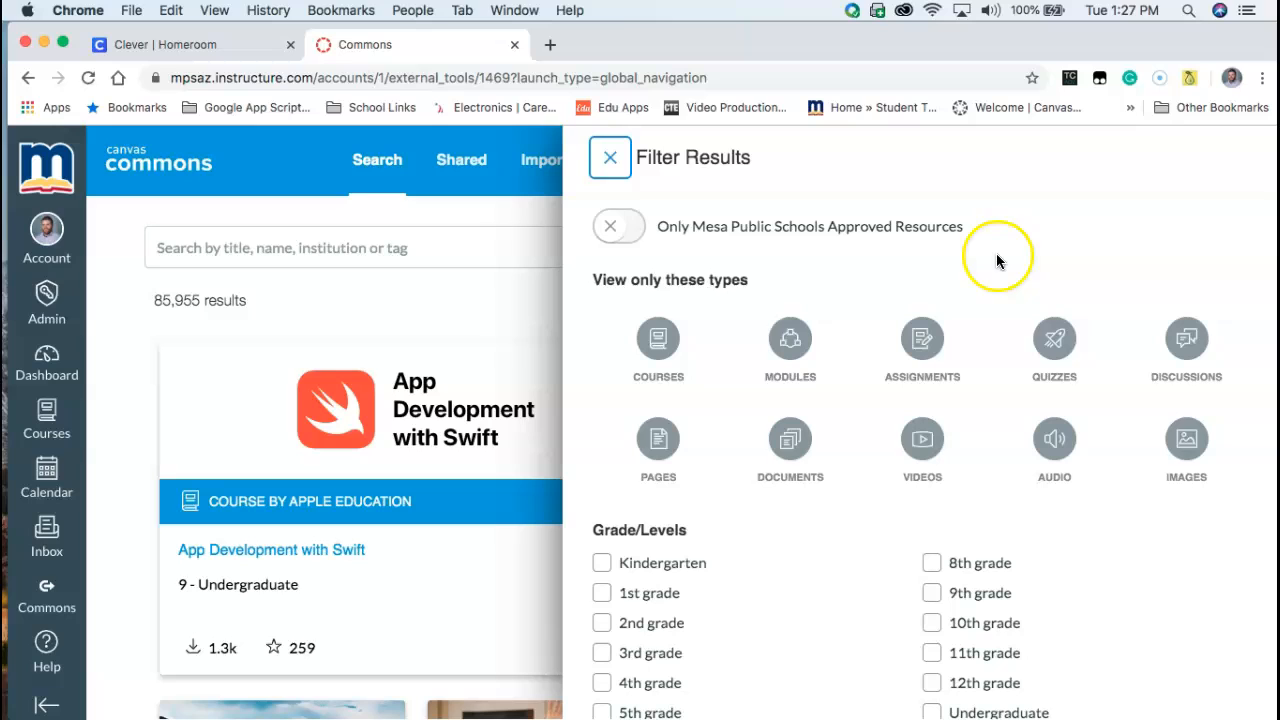
pyautogui.moveTo(1056, 364)
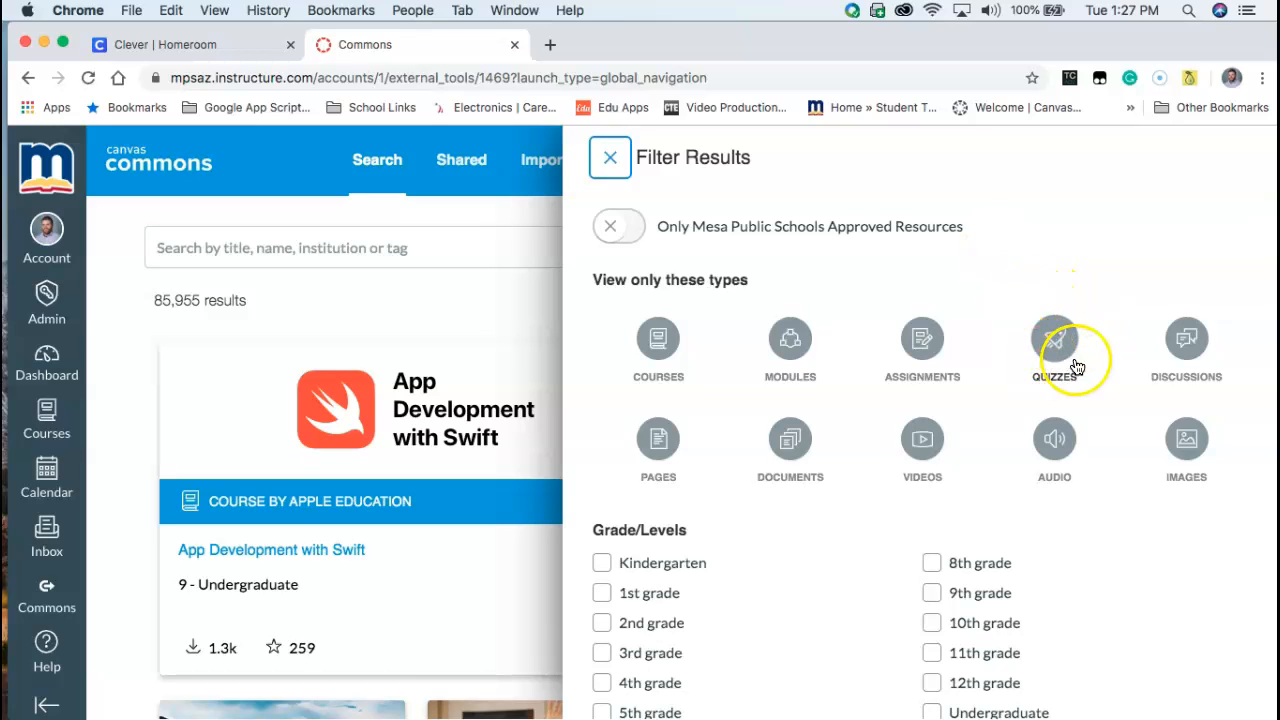
pyautogui.moveTo(830, 226)
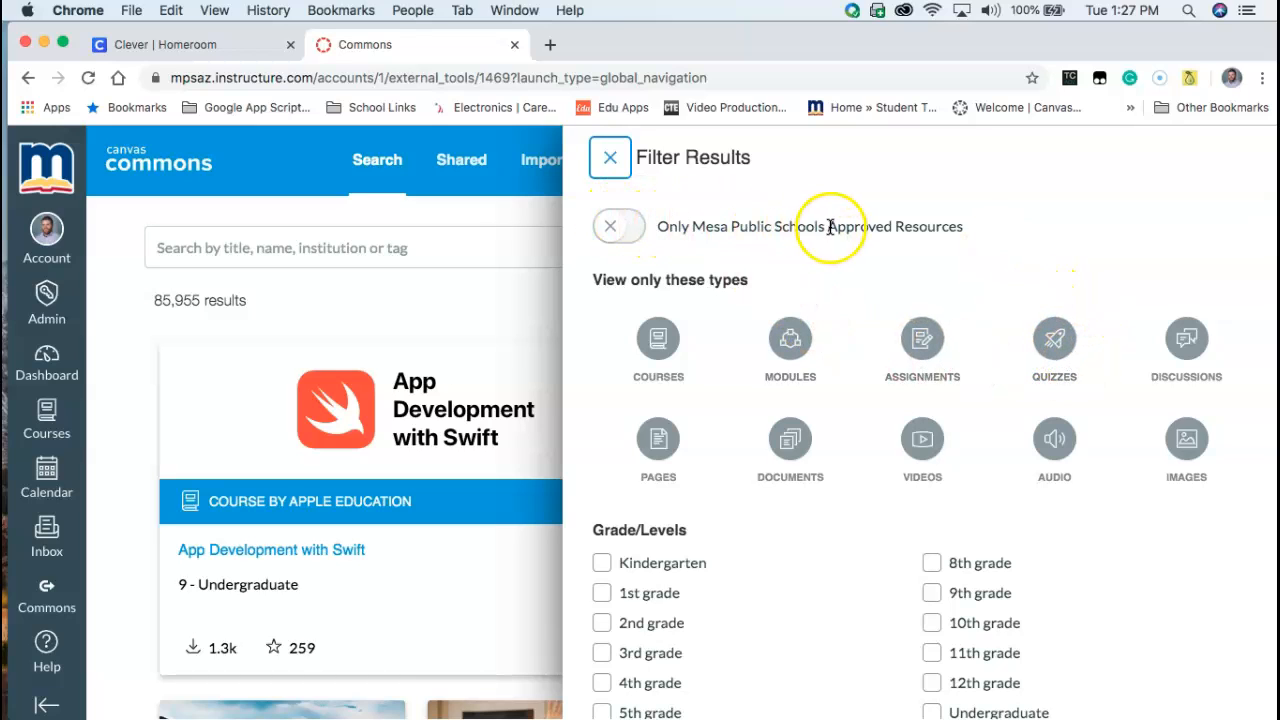
pyautogui.moveTo(684, 222)
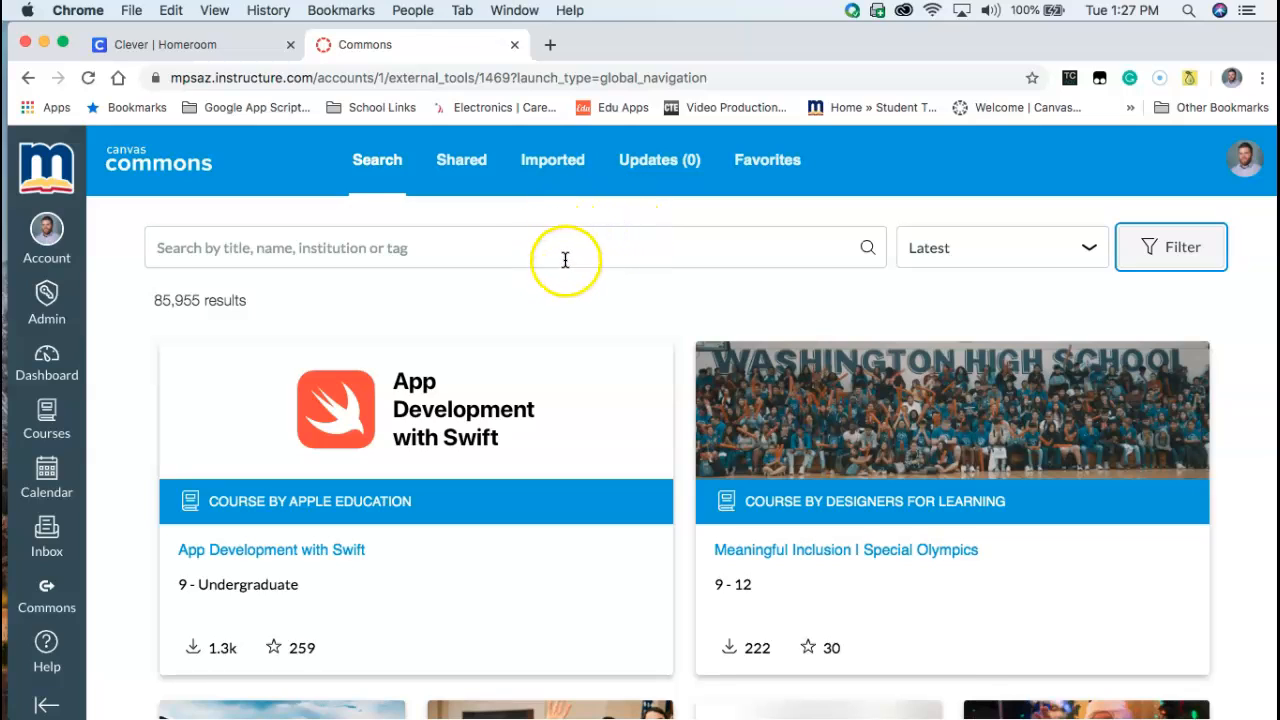
pyautogui.moveTo(468, 312)
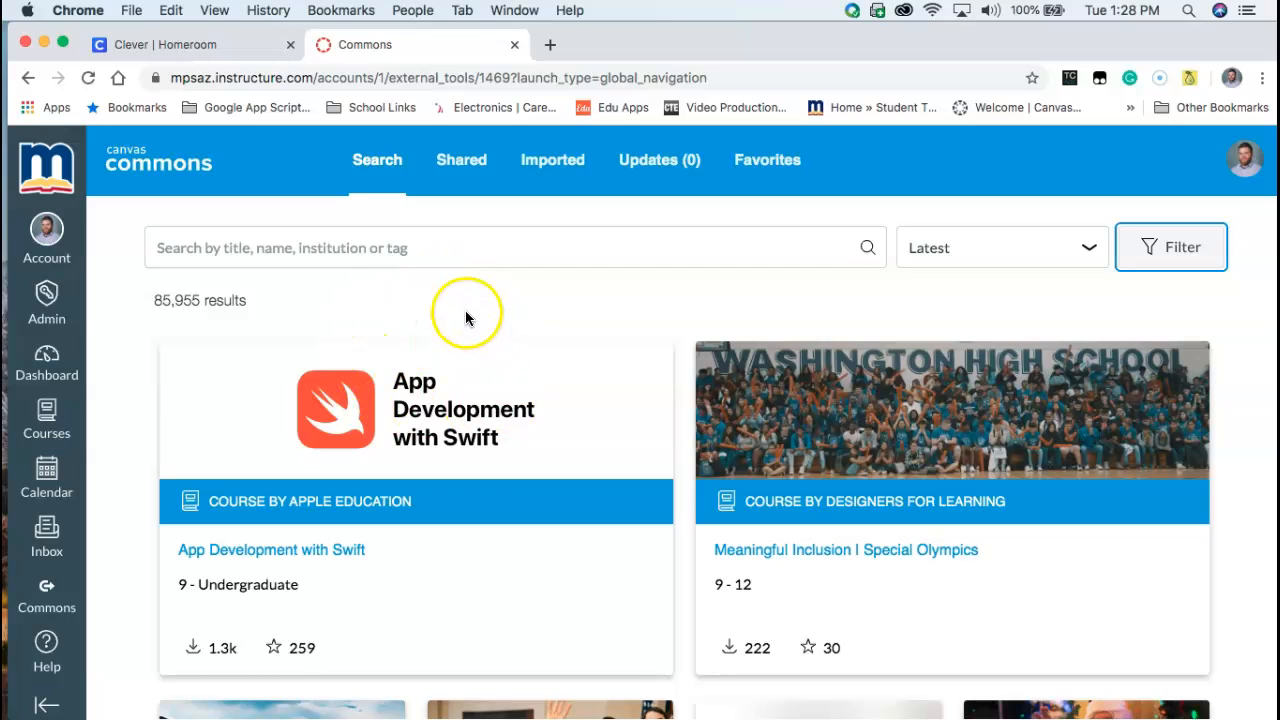
# Search the Commons library for 'math', returning 7,944 most relevant results.
pyautogui.write('math')
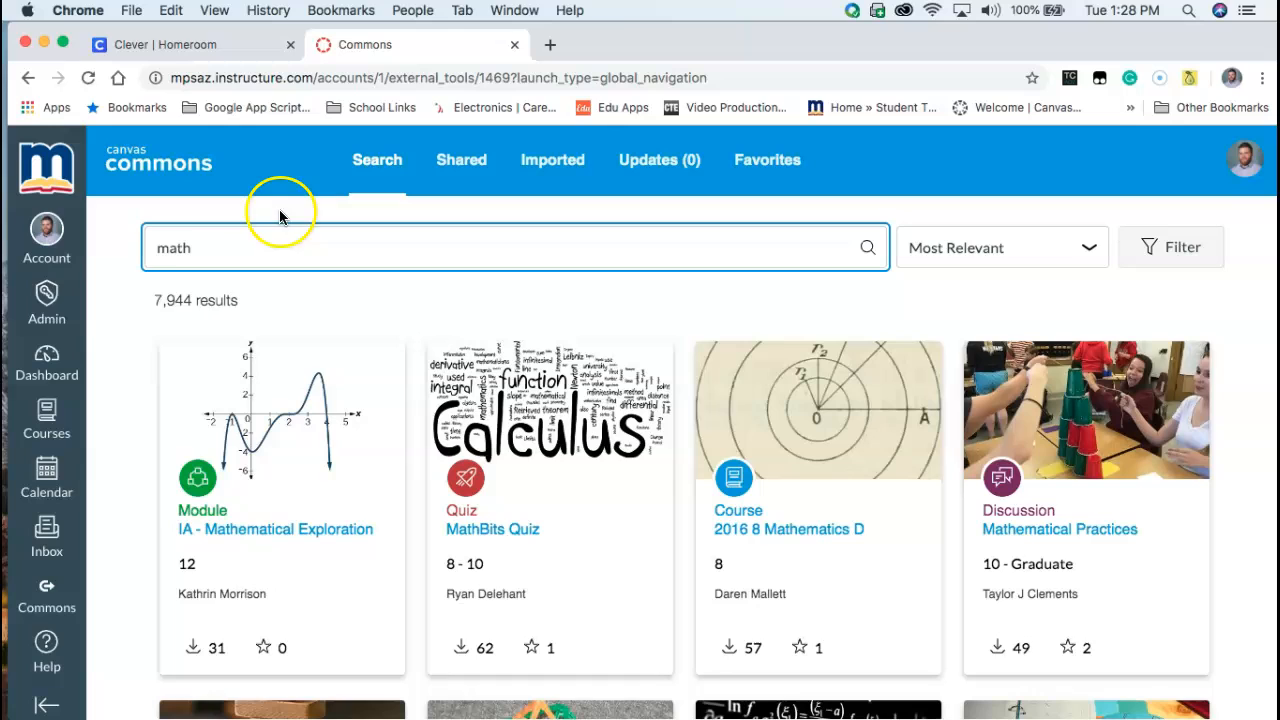
pyautogui.moveTo(218, 304)
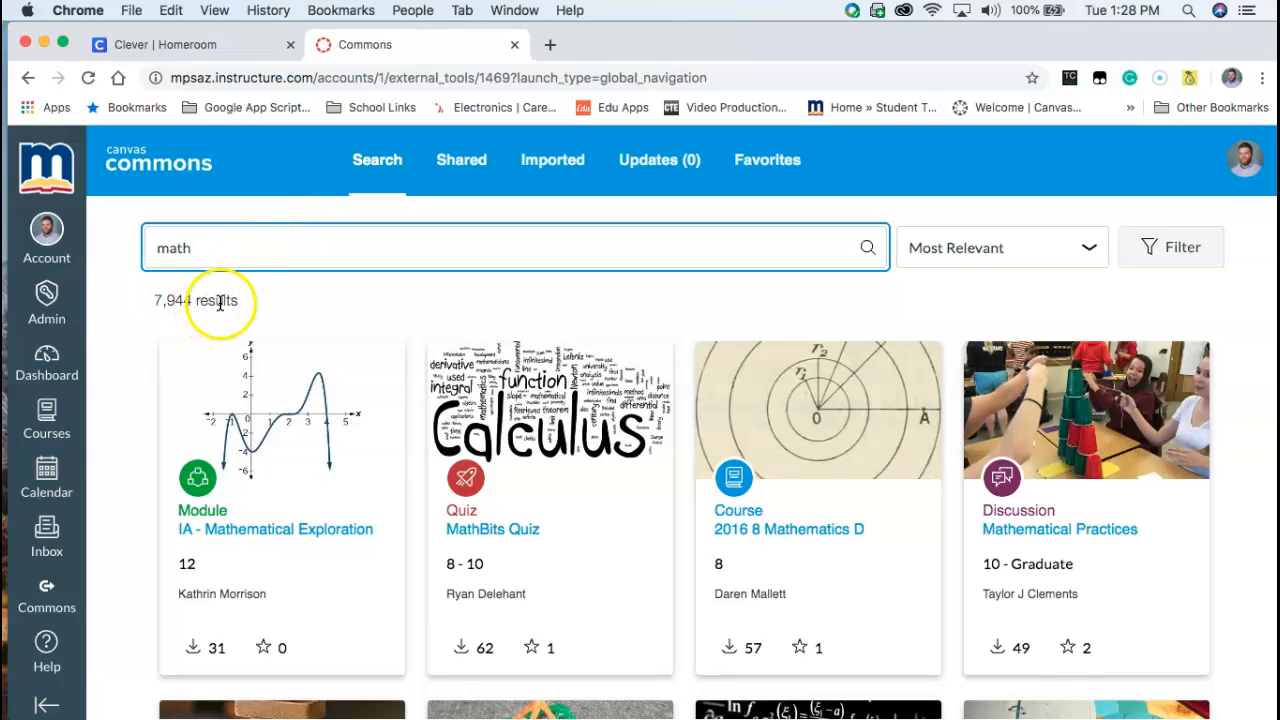
pyautogui.moveTo(604, 468)
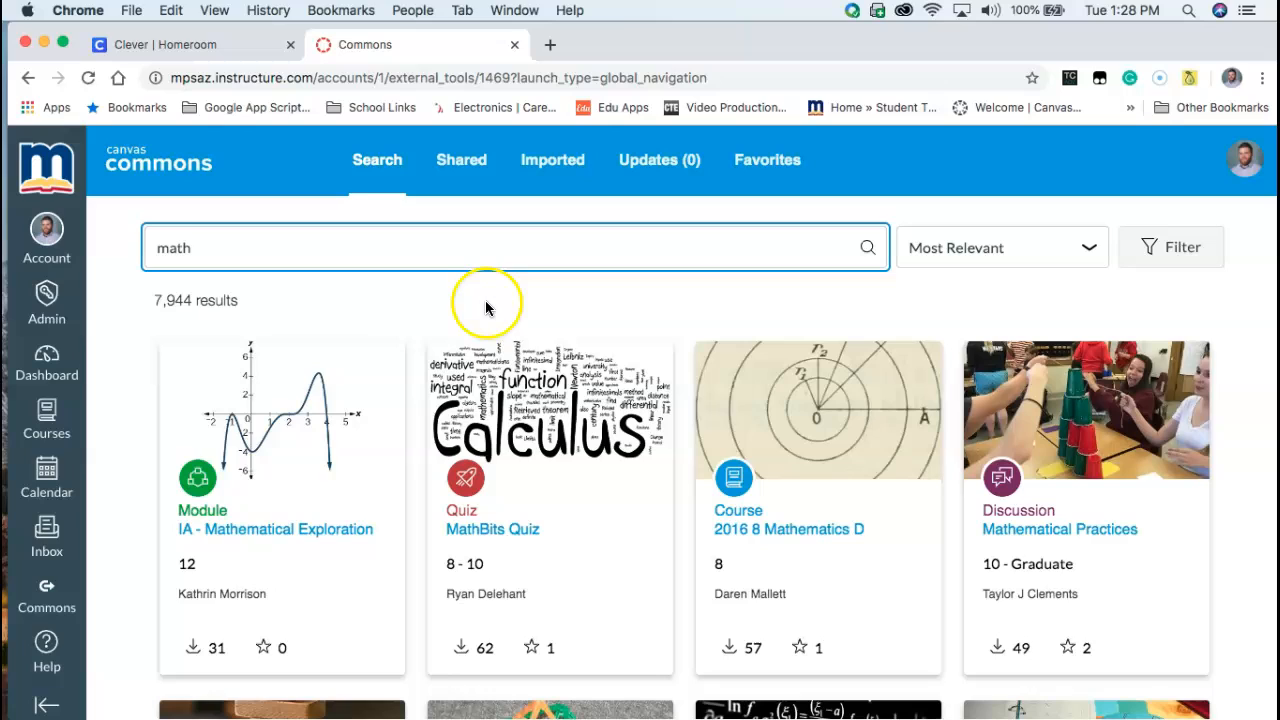
pyautogui.moveTo(584, 312)
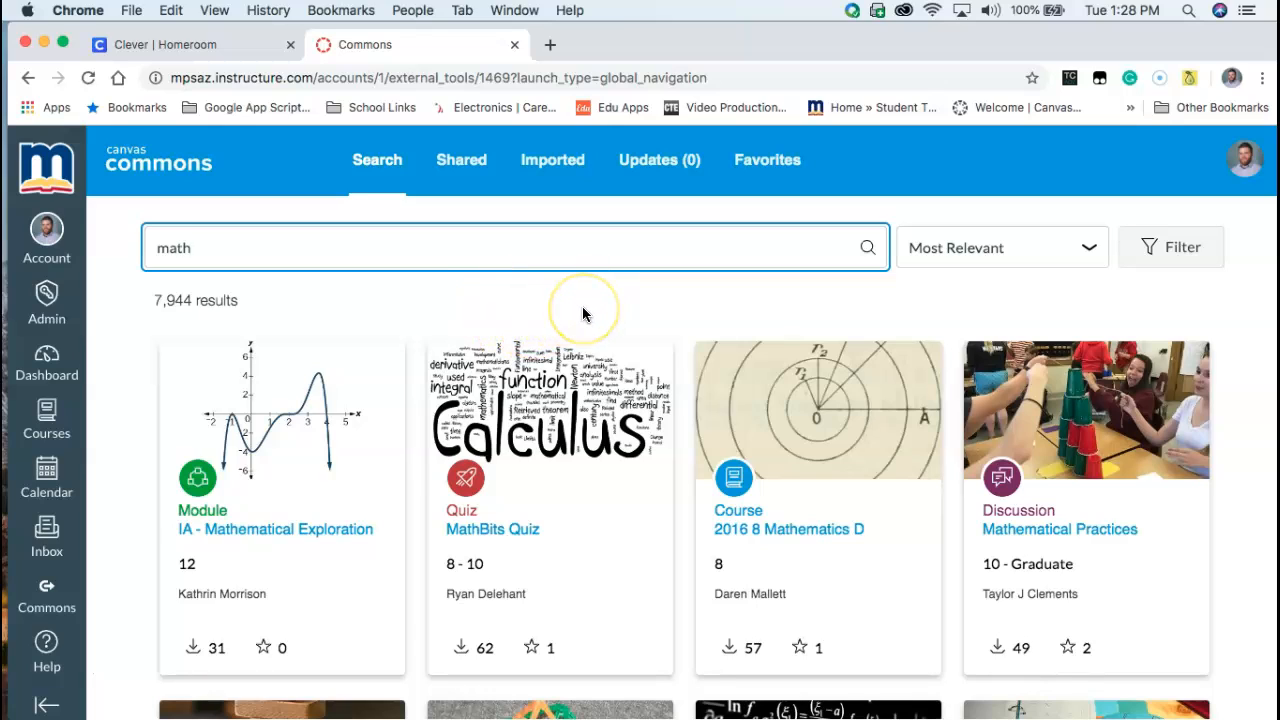
pyautogui.moveTo(578, 322)
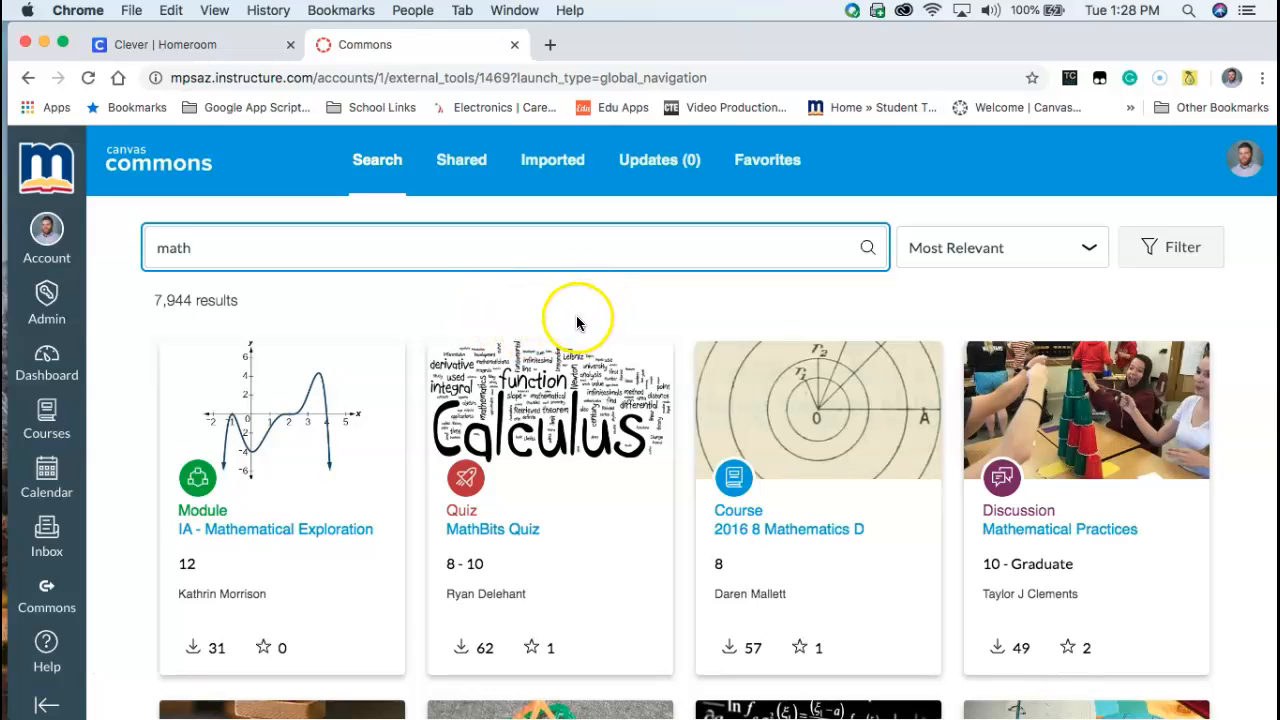
pyautogui.moveTo(464, 280)
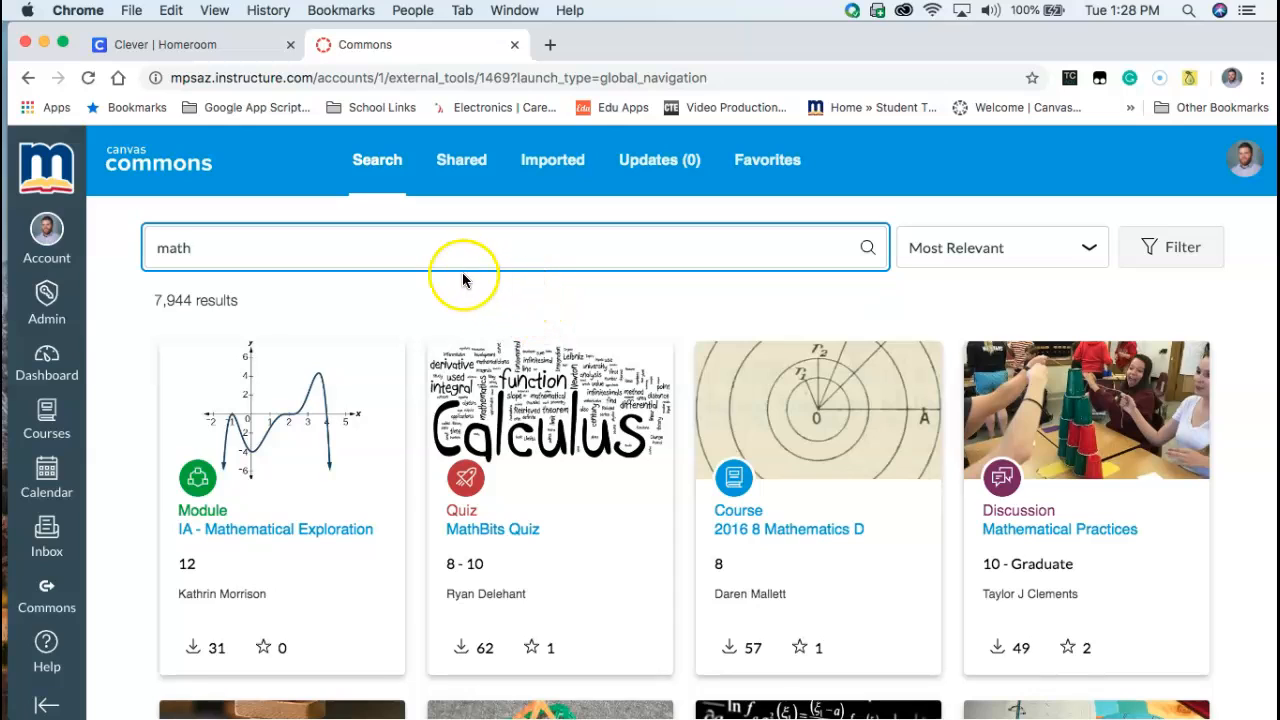
pyautogui.moveTo(340, 172)
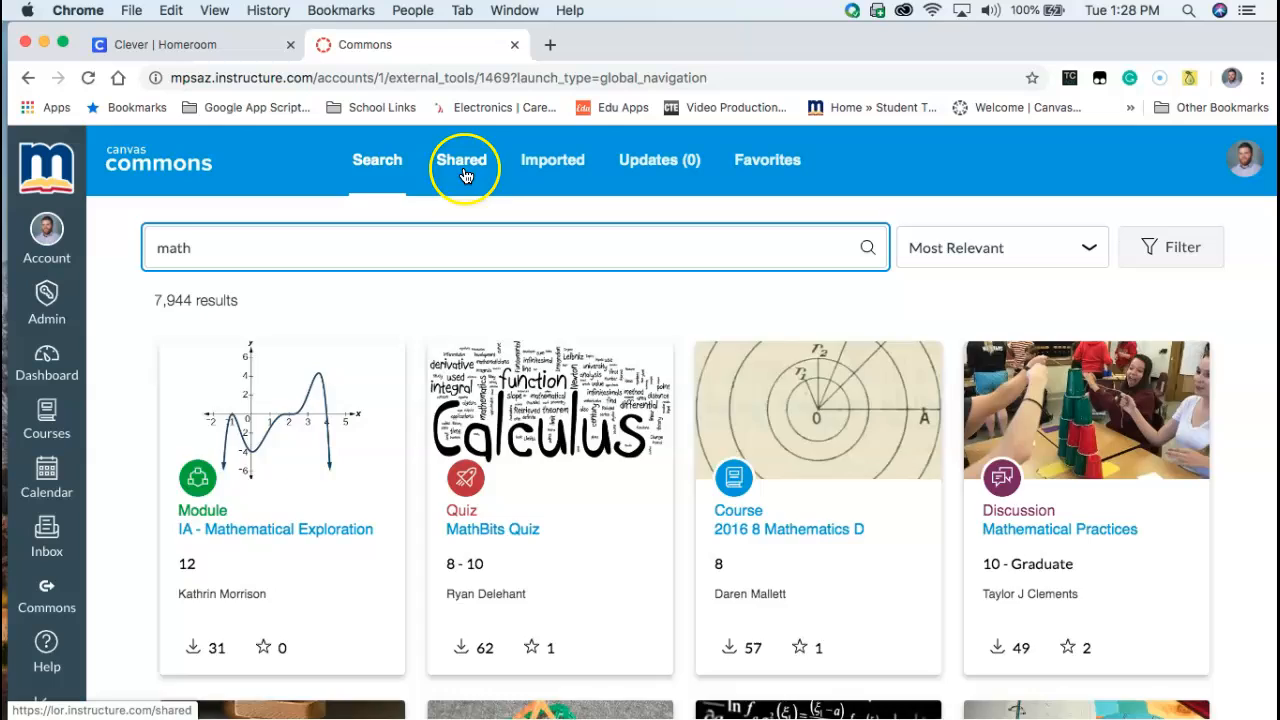
# View the Shared section listing 74 of the user's own shared quizzes, modules and assignments.
pyautogui.click(460, 160)
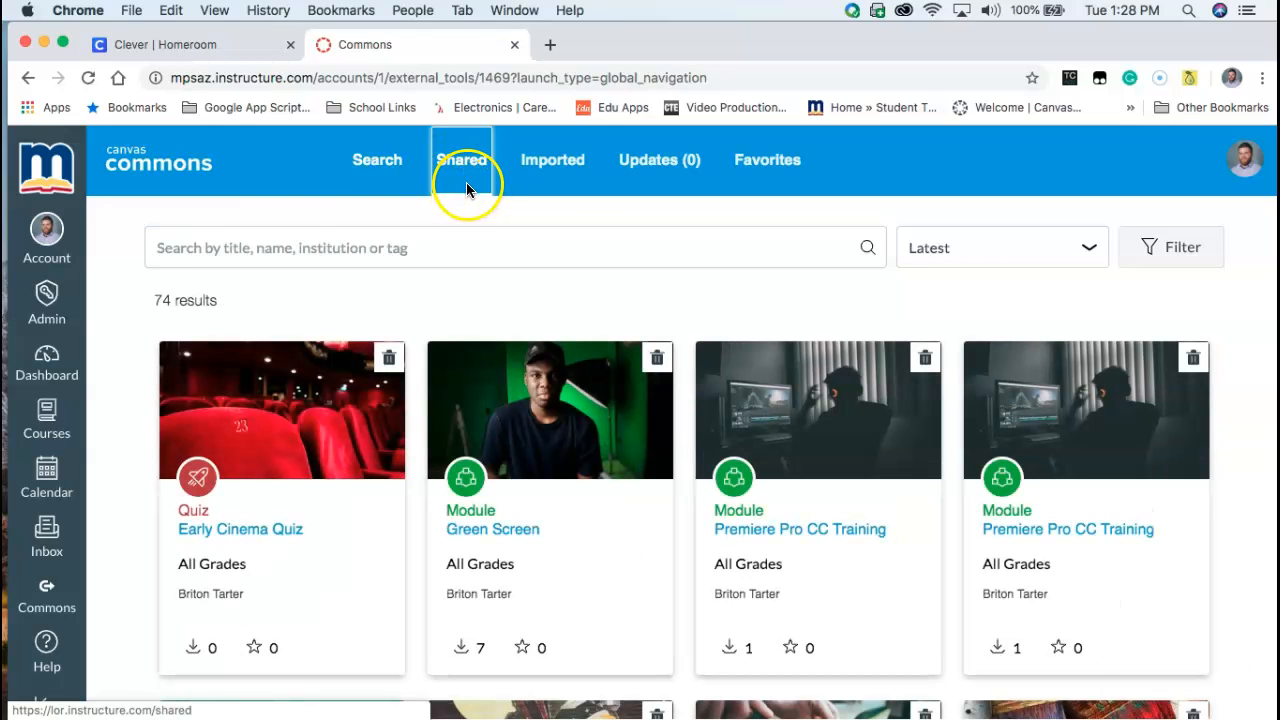
pyautogui.moveTo(478, 198)
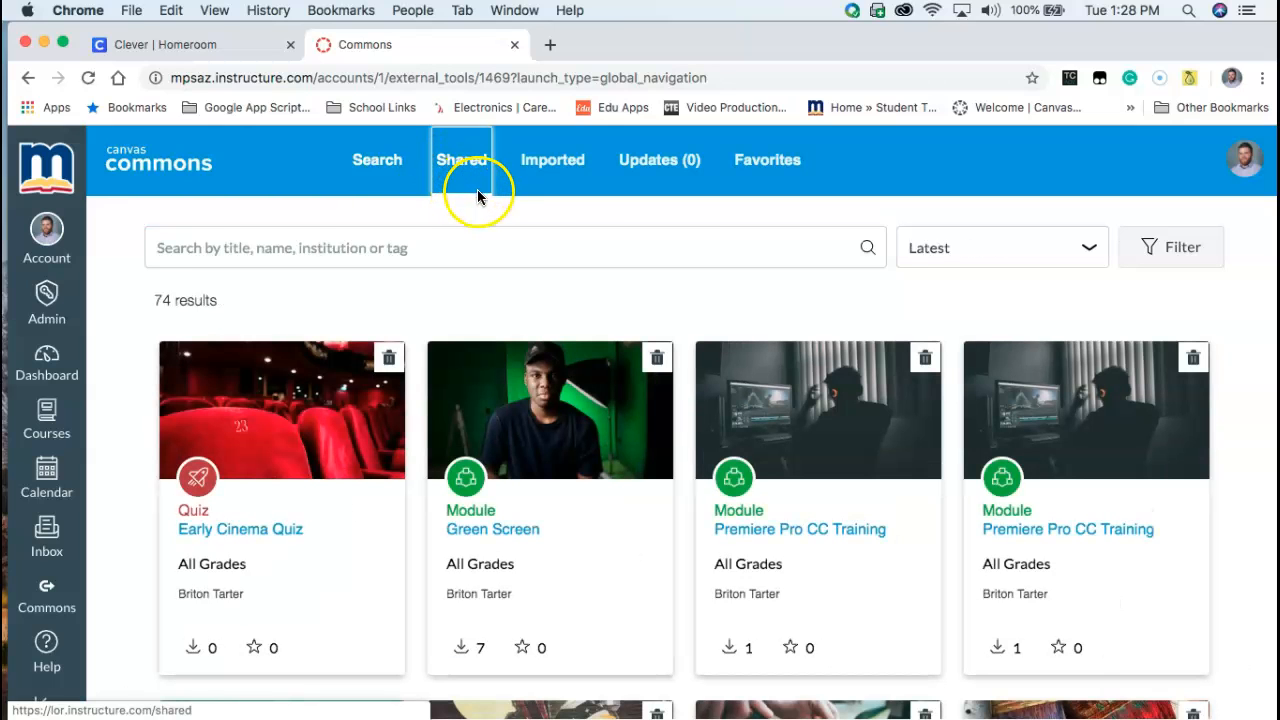
pyautogui.click(460, 160)
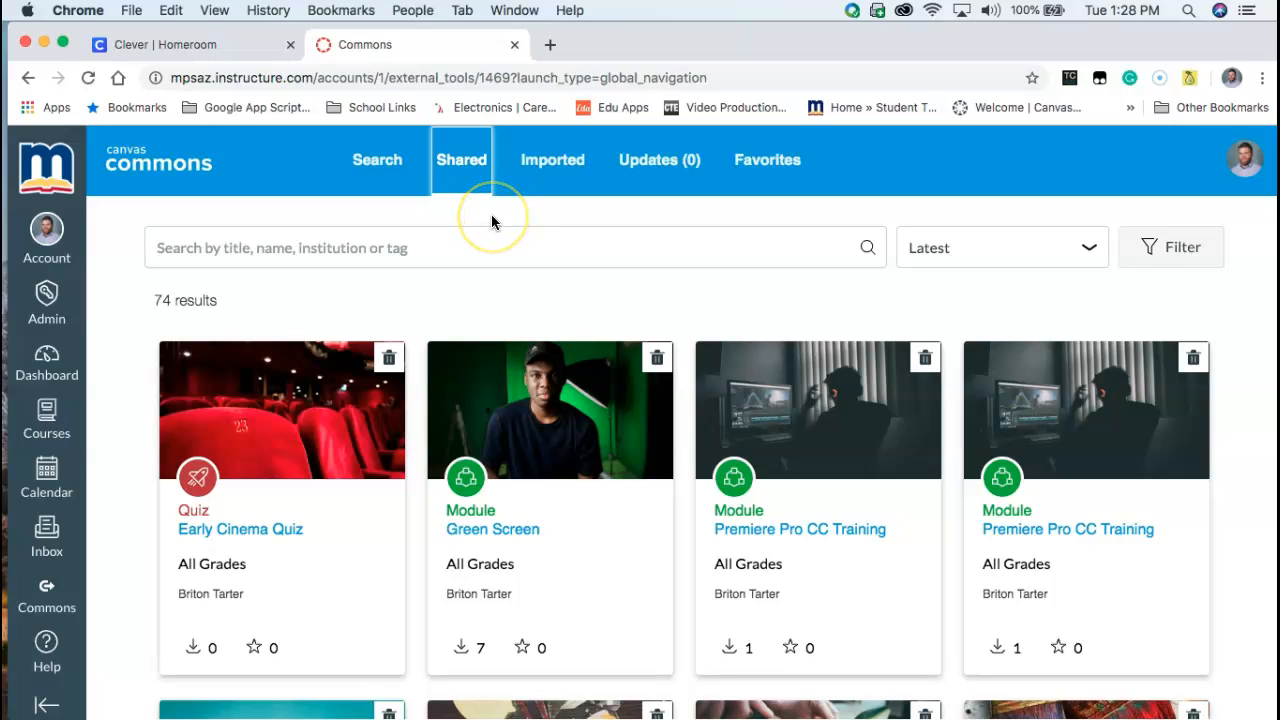
pyautogui.moveTo(476, 216)
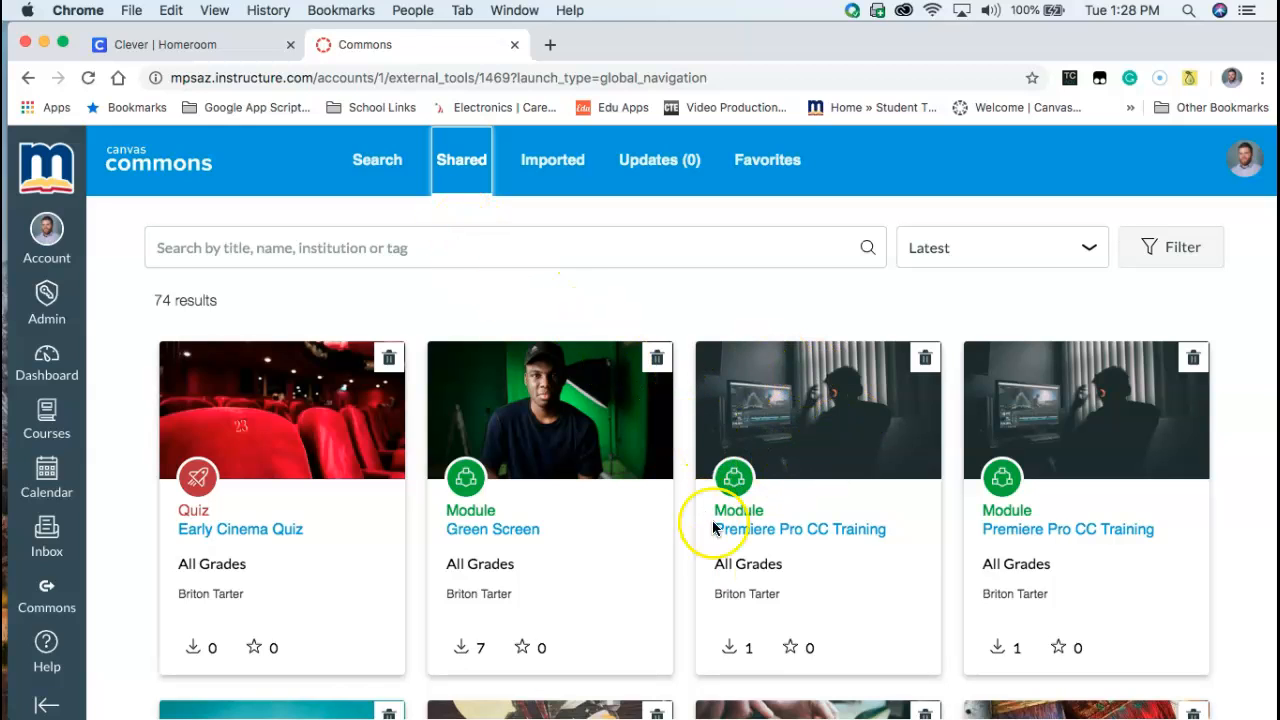
pyautogui.moveTo(844, 464)
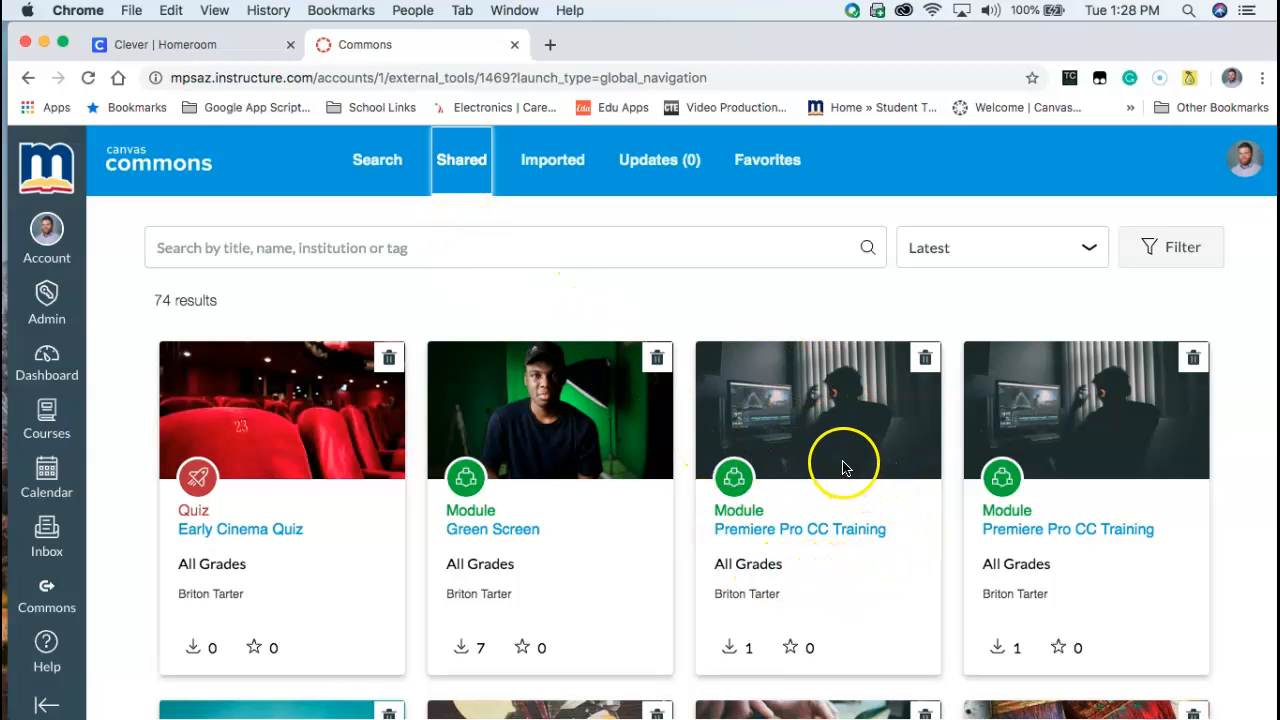
pyautogui.moveTo(770, 444)
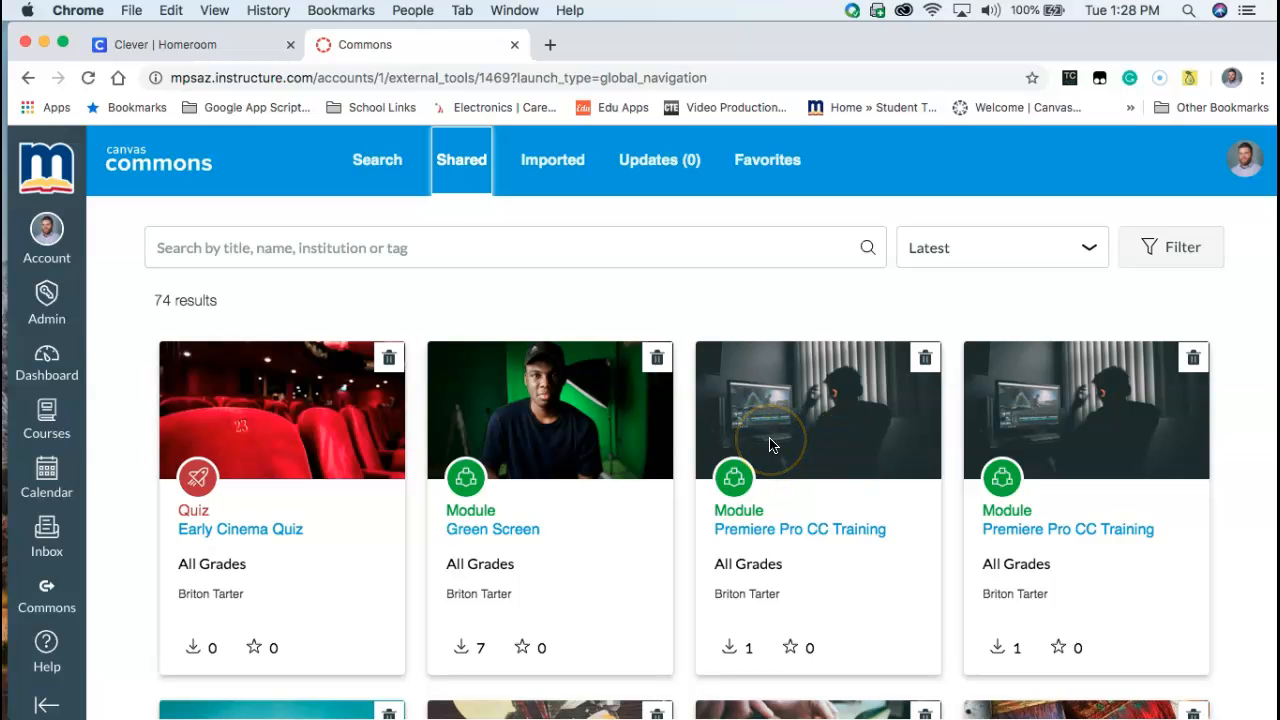
pyautogui.moveTo(738, 436)
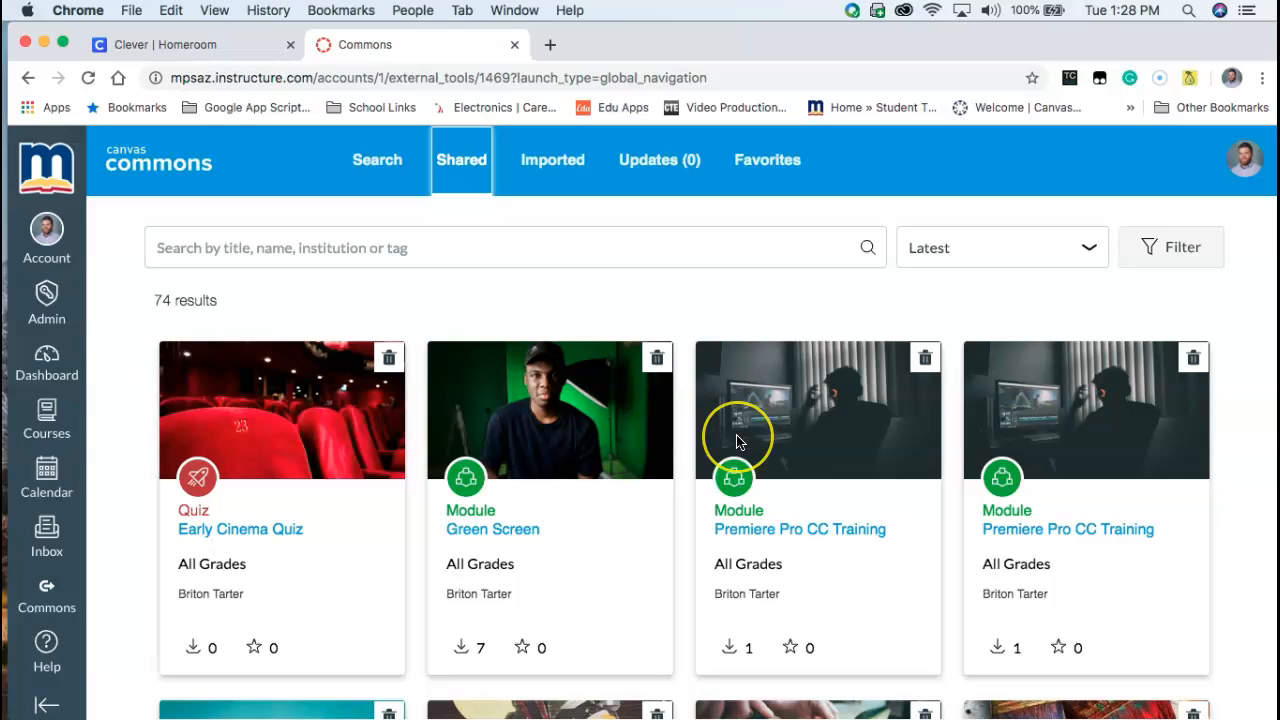
pyautogui.moveTo(744, 432)
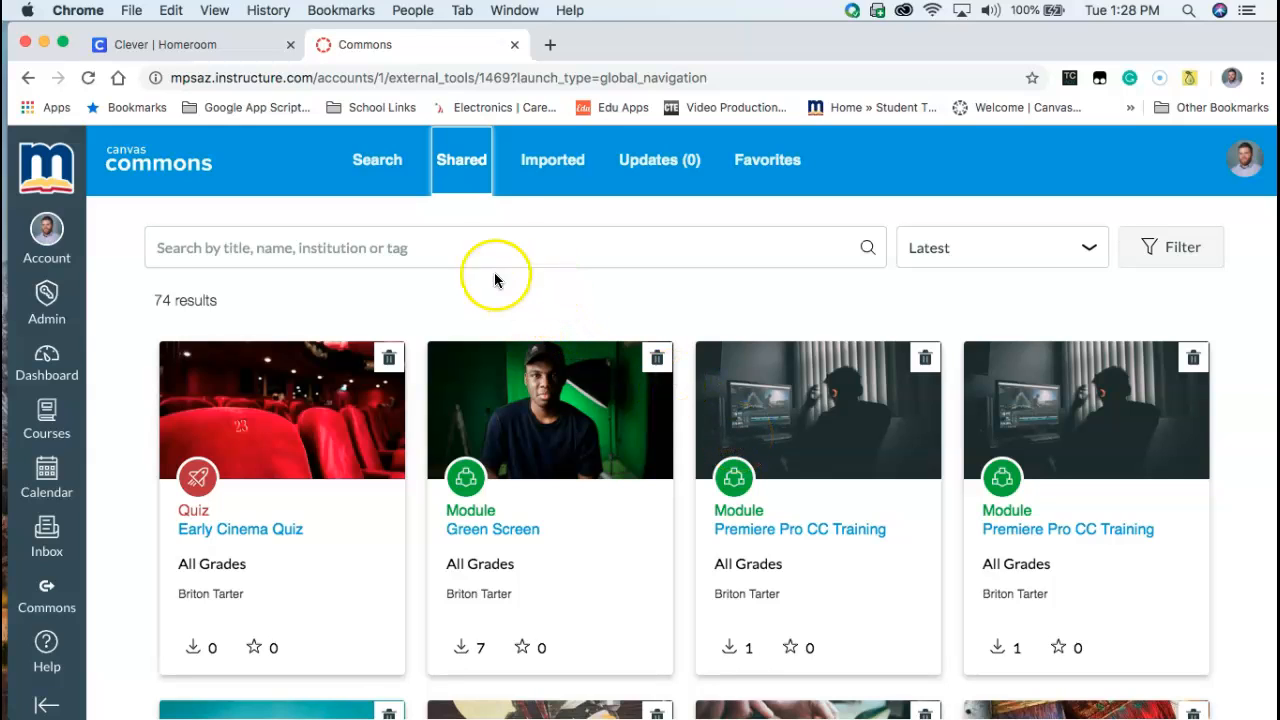
pyautogui.scroll(-3)
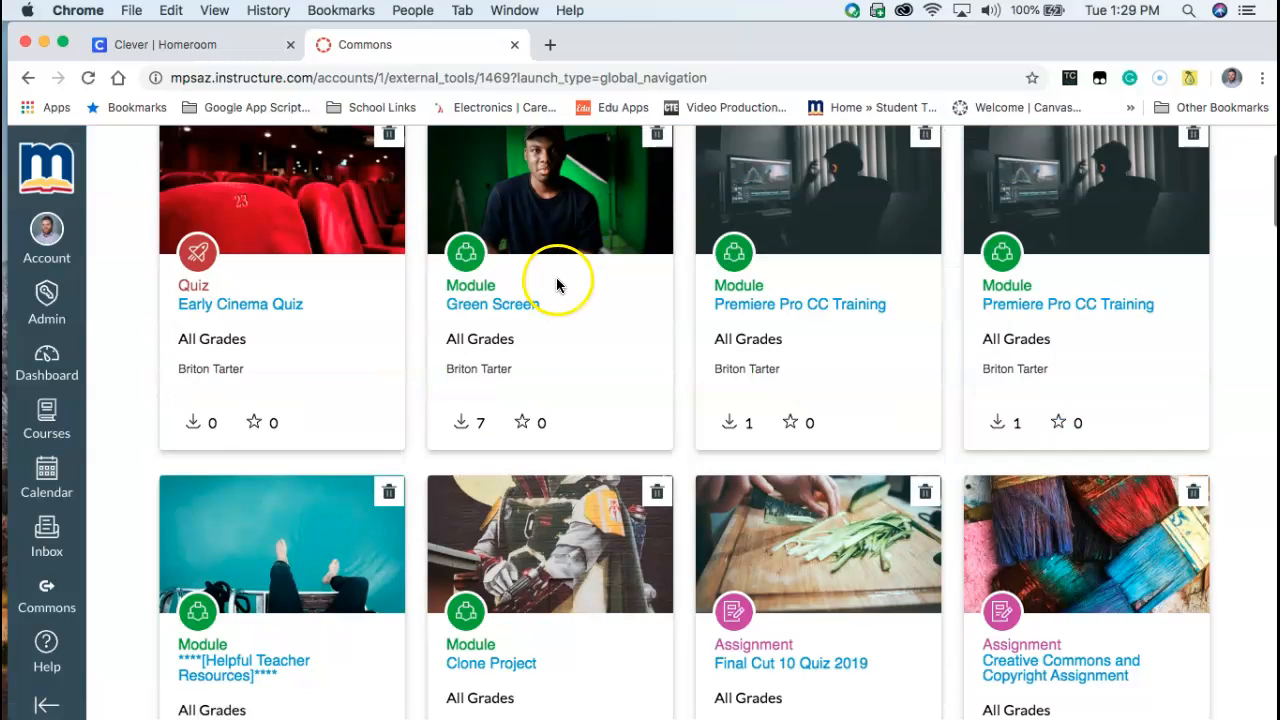
pyautogui.moveTo(676, 478)
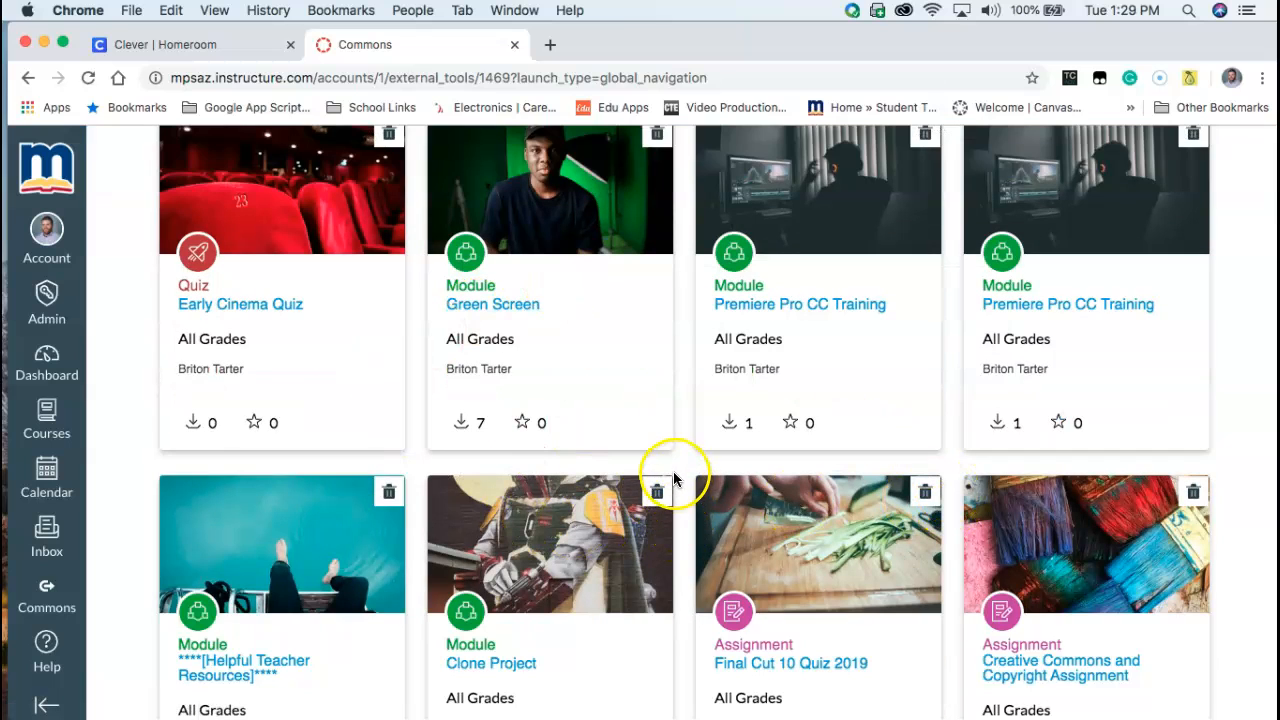
pyautogui.moveTo(500, 430)
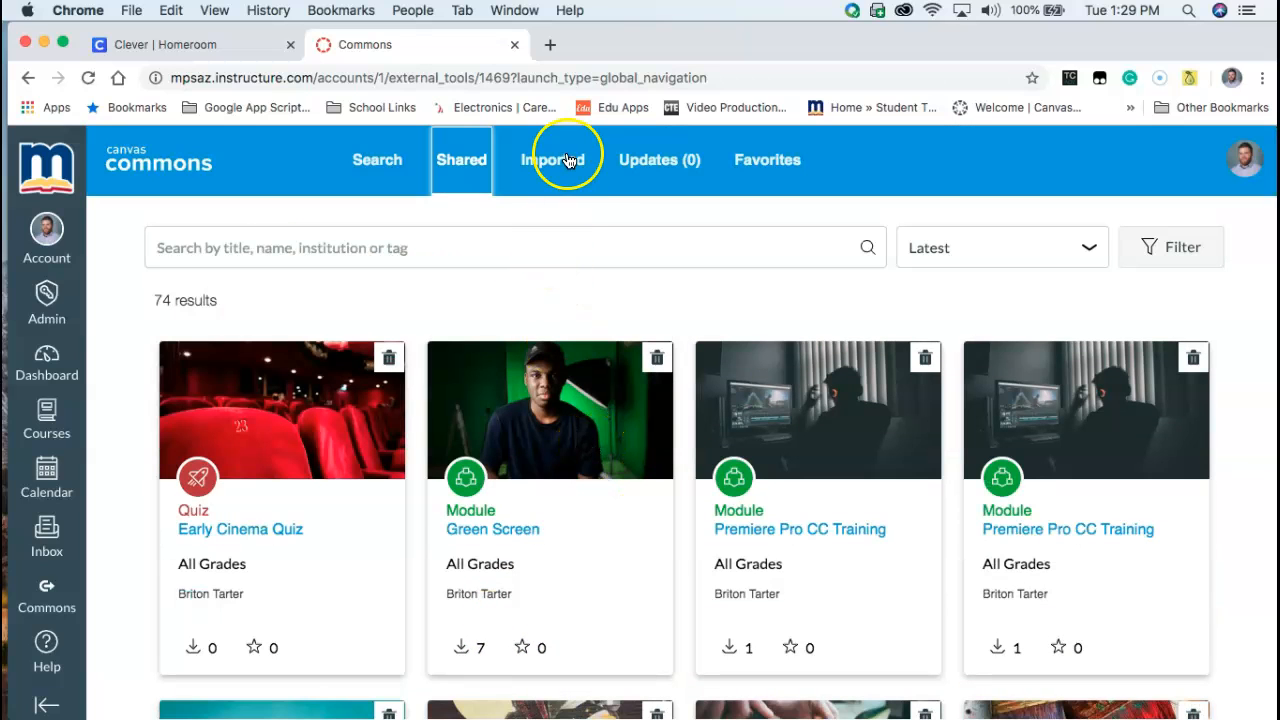
# View the Imported section listing 71 imported resources such as Premiere Pro CC Training.
pyautogui.click(552, 160)
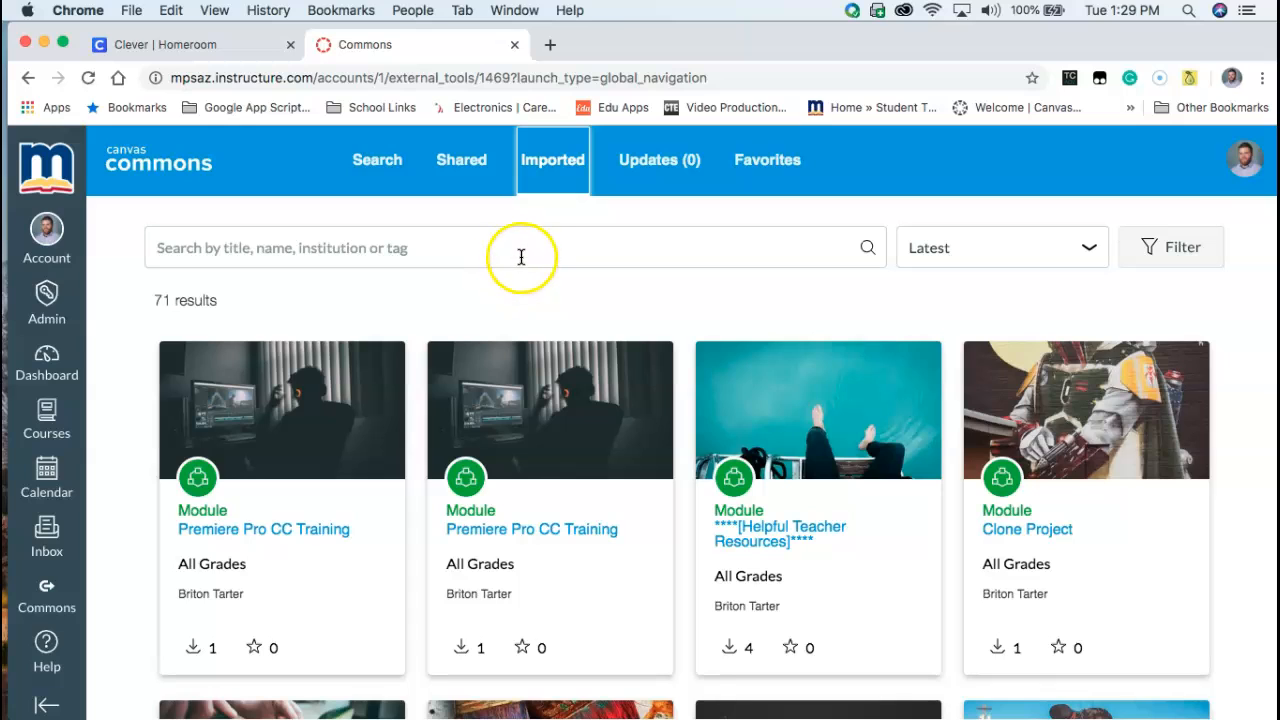
pyautogui.moveTo(552, 160)
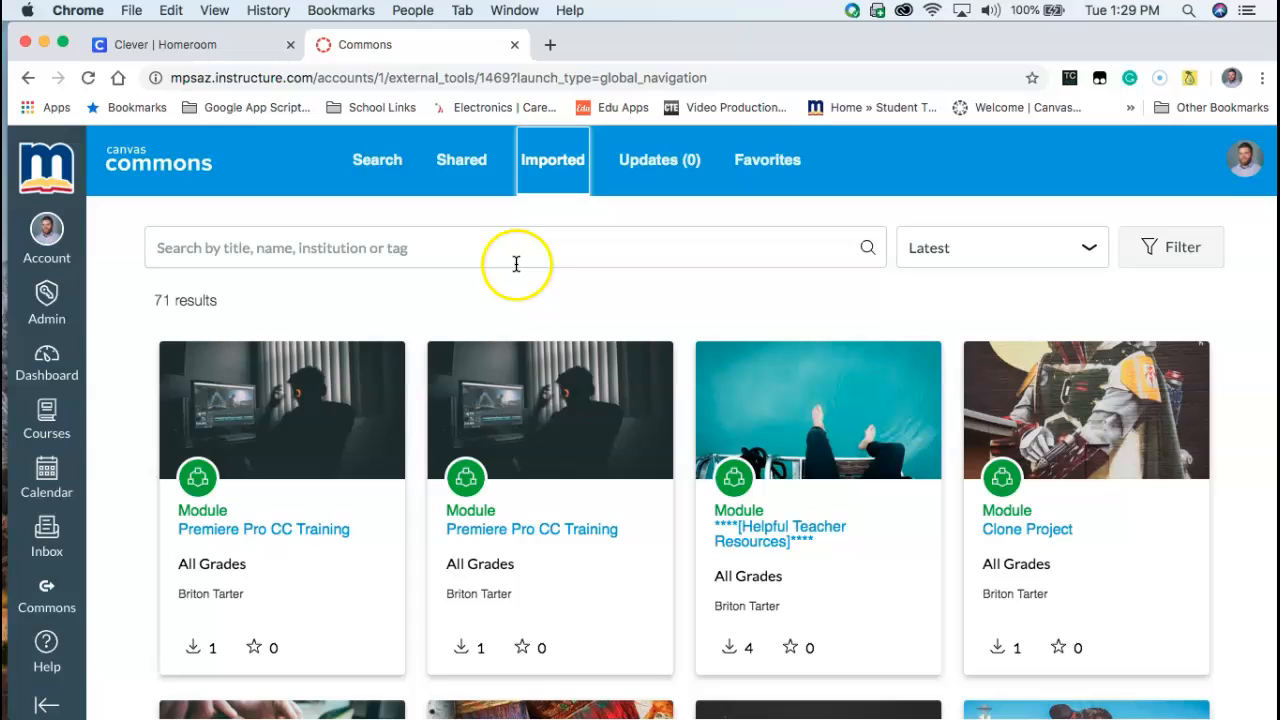
pyautogui.moveTo(522, 264)
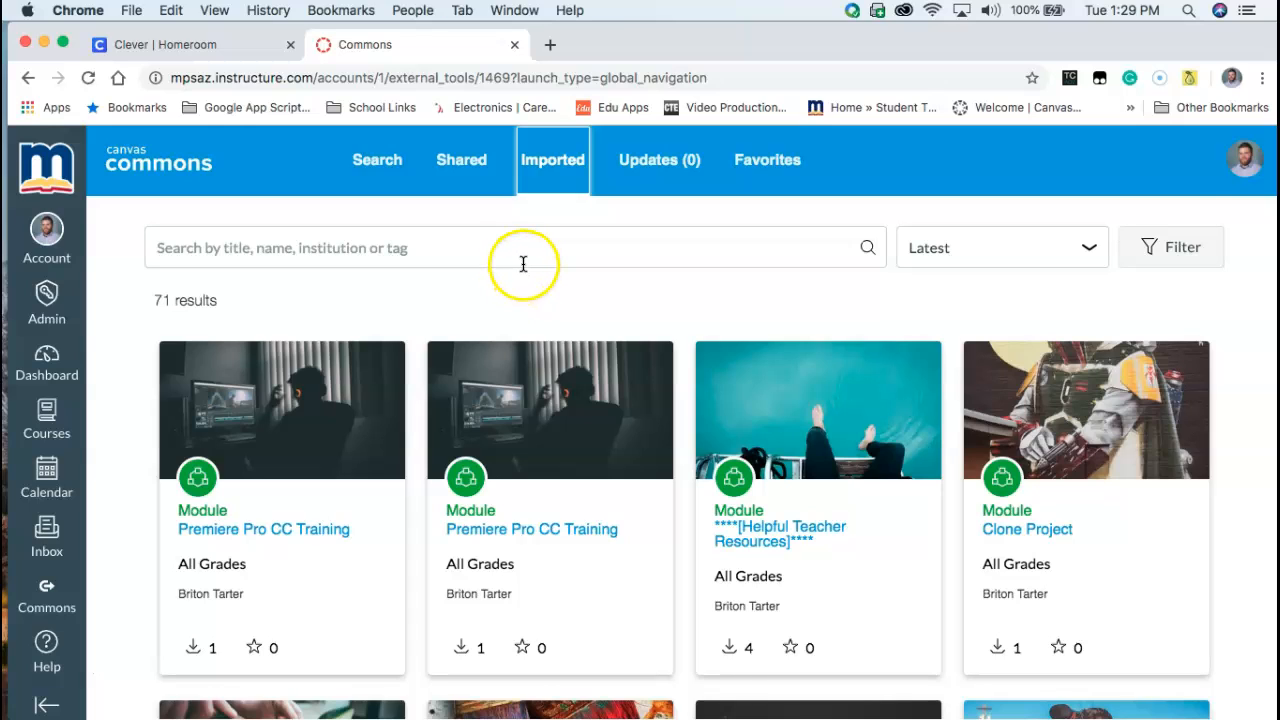
pyautogui.moveTo(576, 324)
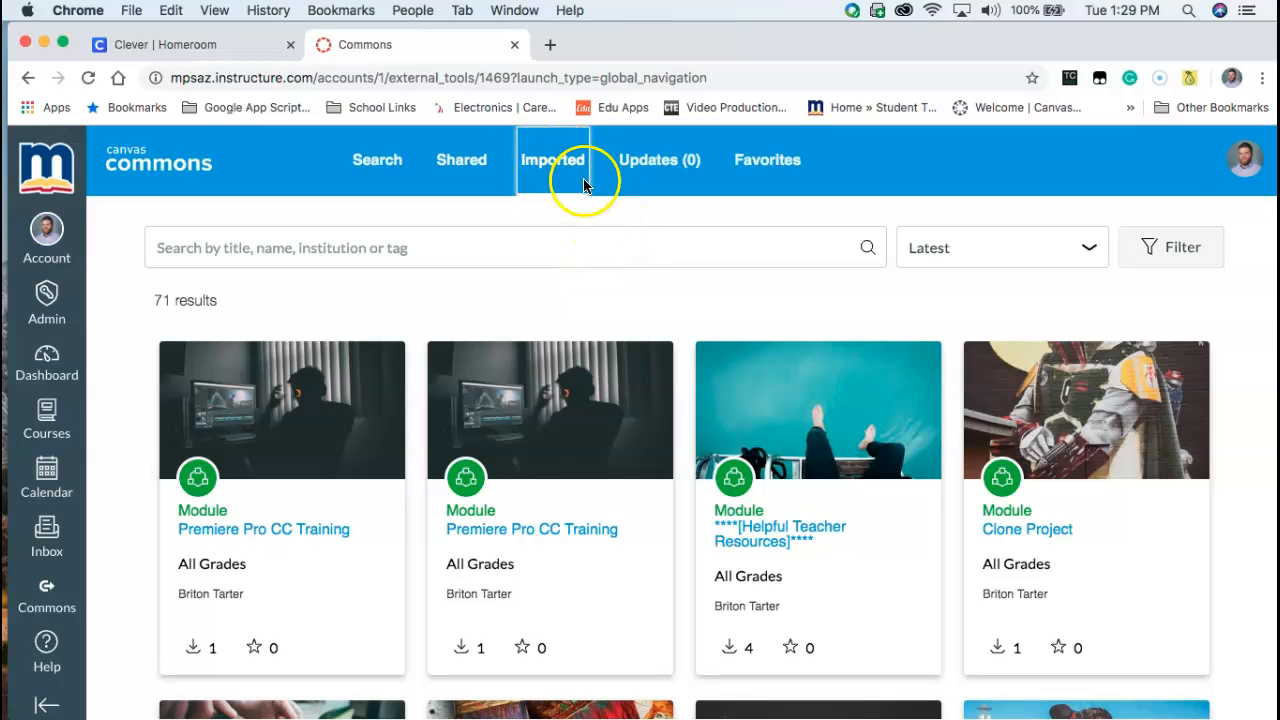
pyautogui.moveTo(460, 160)
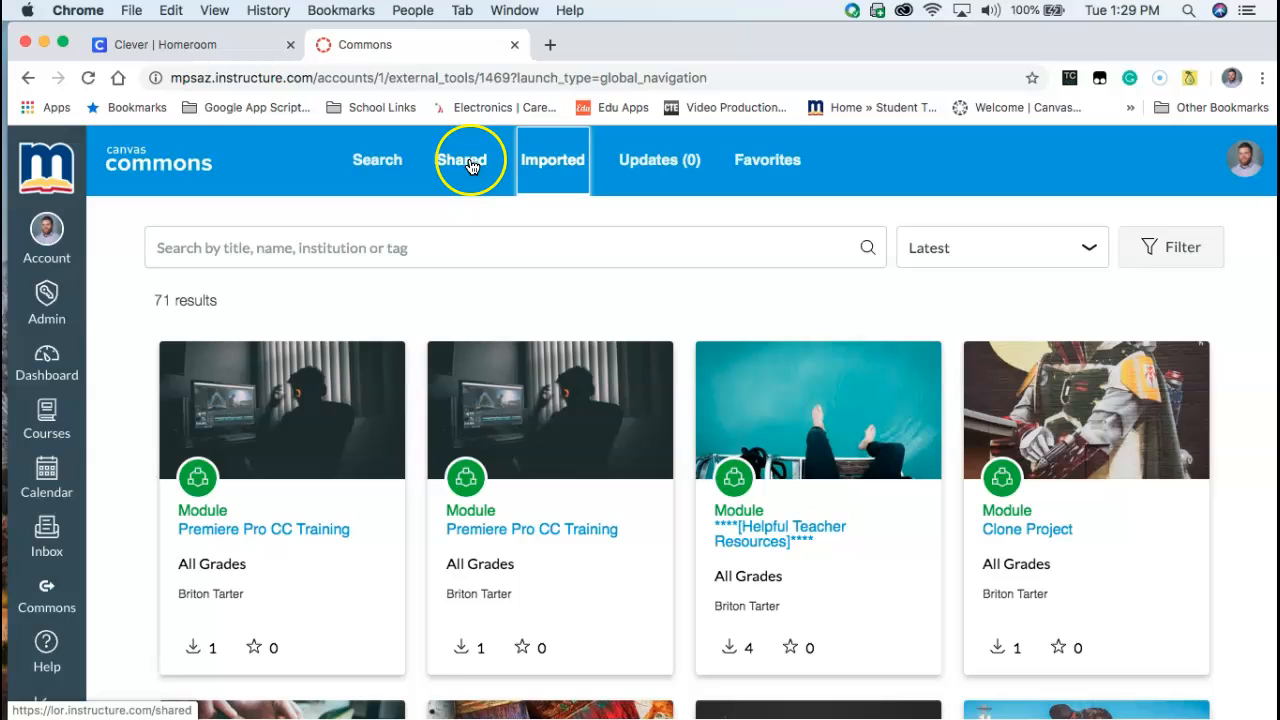
pyautogui.click(660, 160)
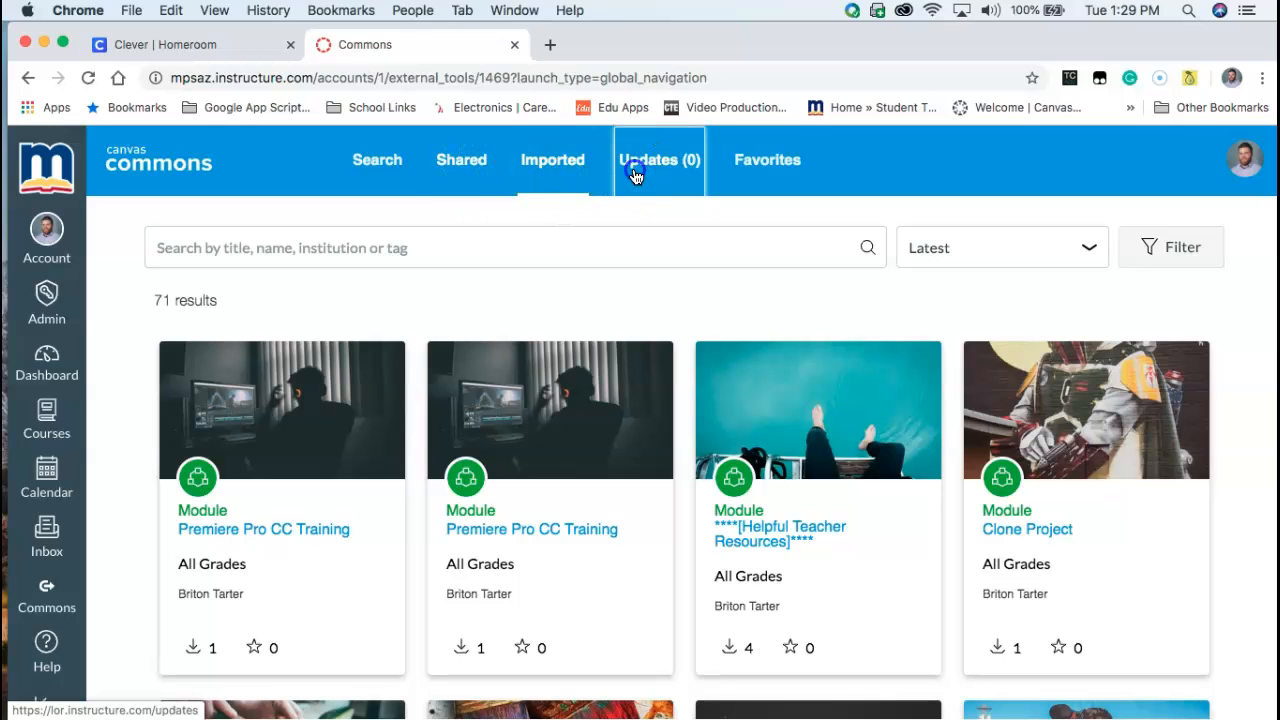
# Review the empty Updates (0) section, then move to the Favorites section.
pyautogui.click(658, 160)
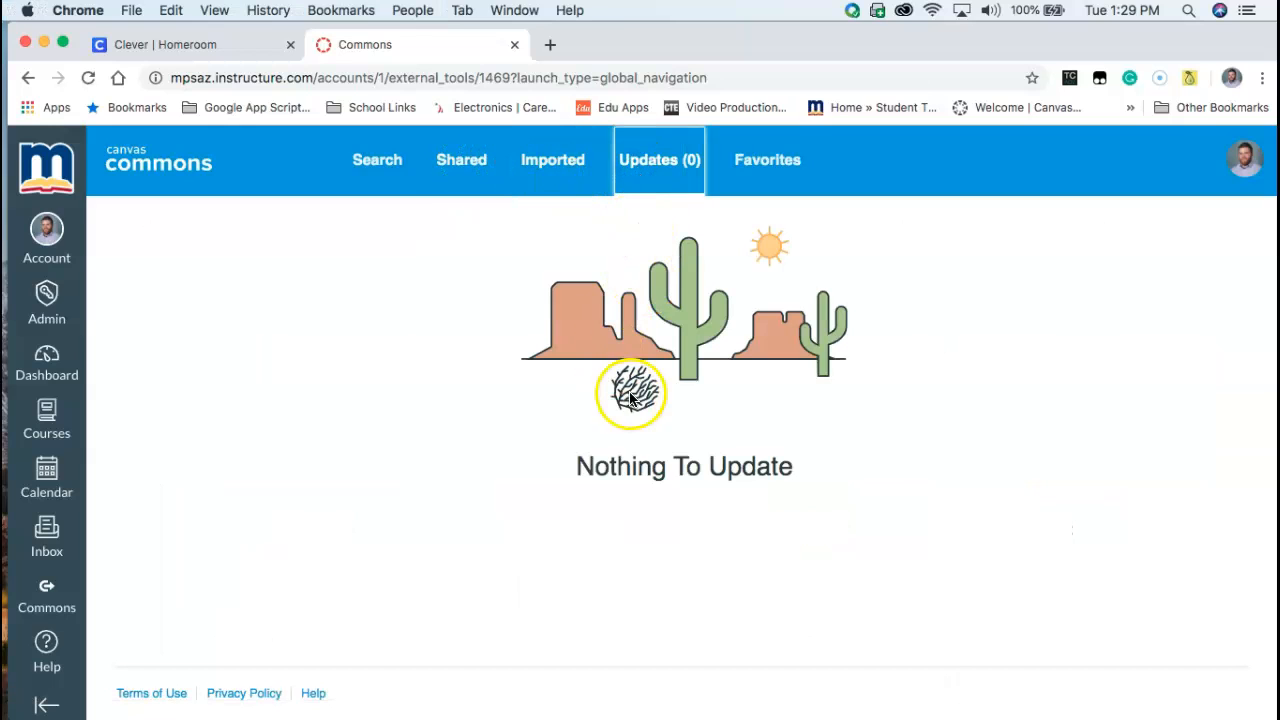
pyautogui.moveTo(476, 268)
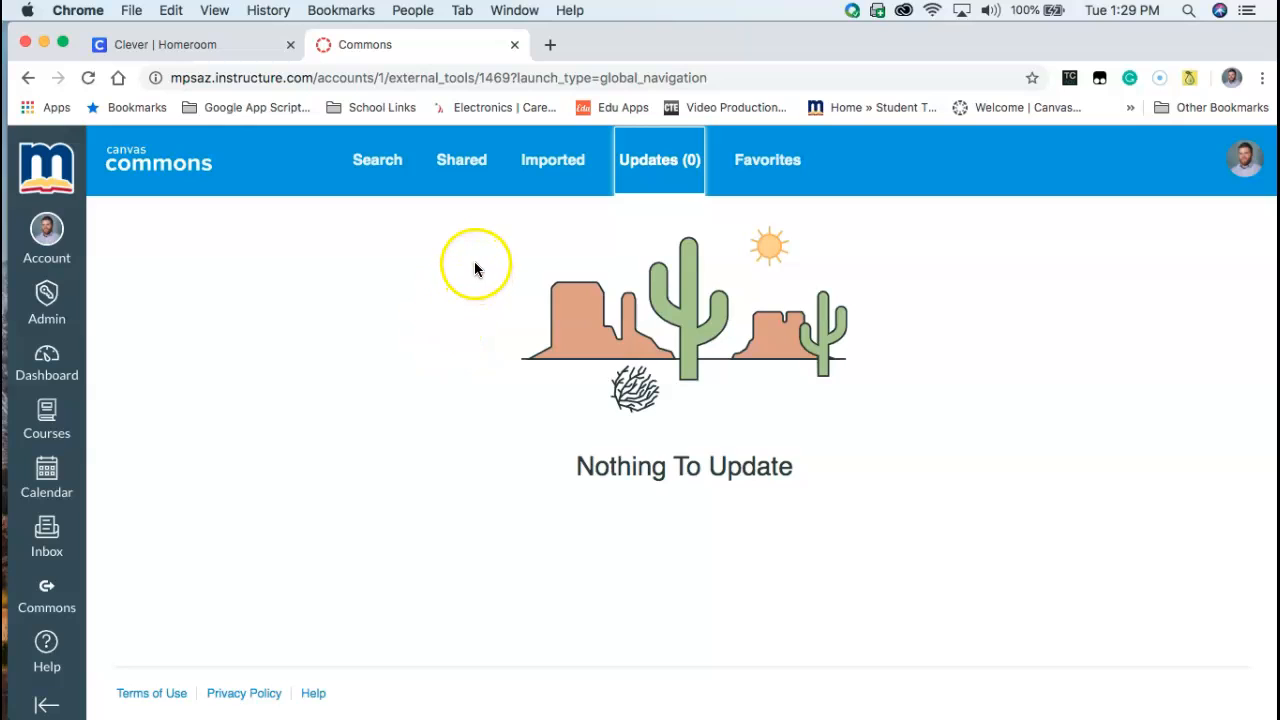
pyautogui.moveTo(660, 160)
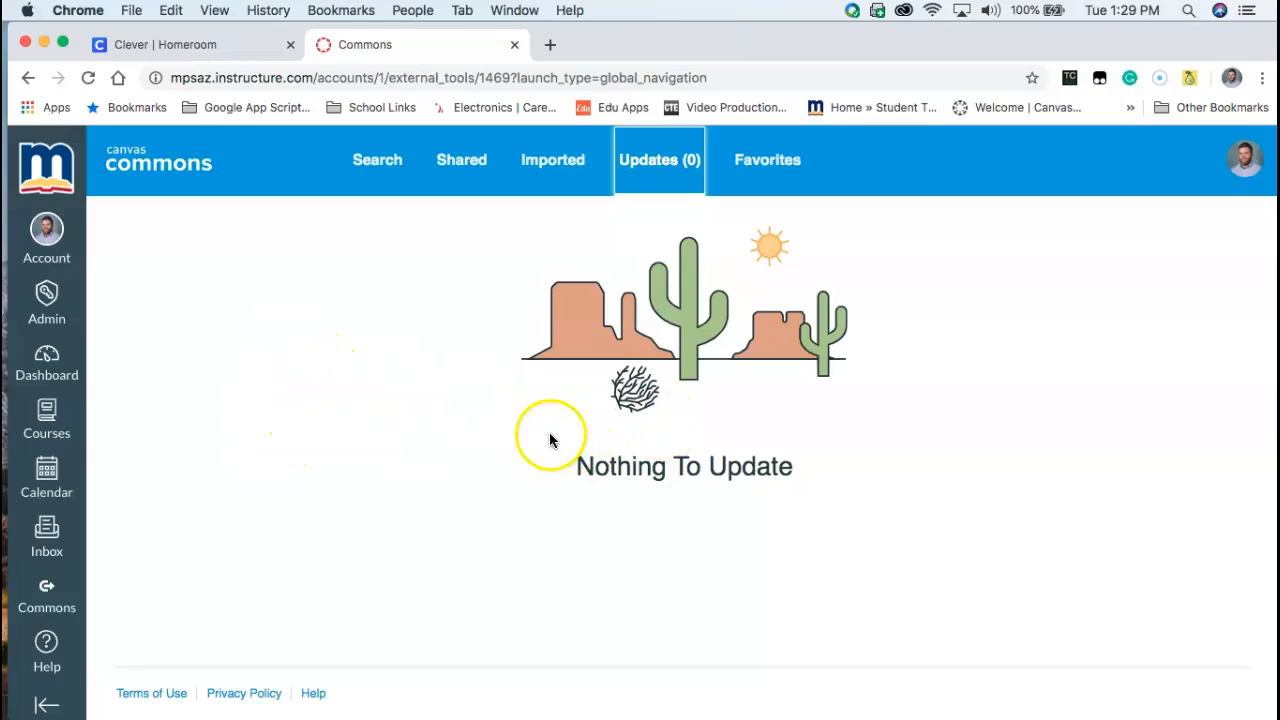
pyautogui.click(768, 160)
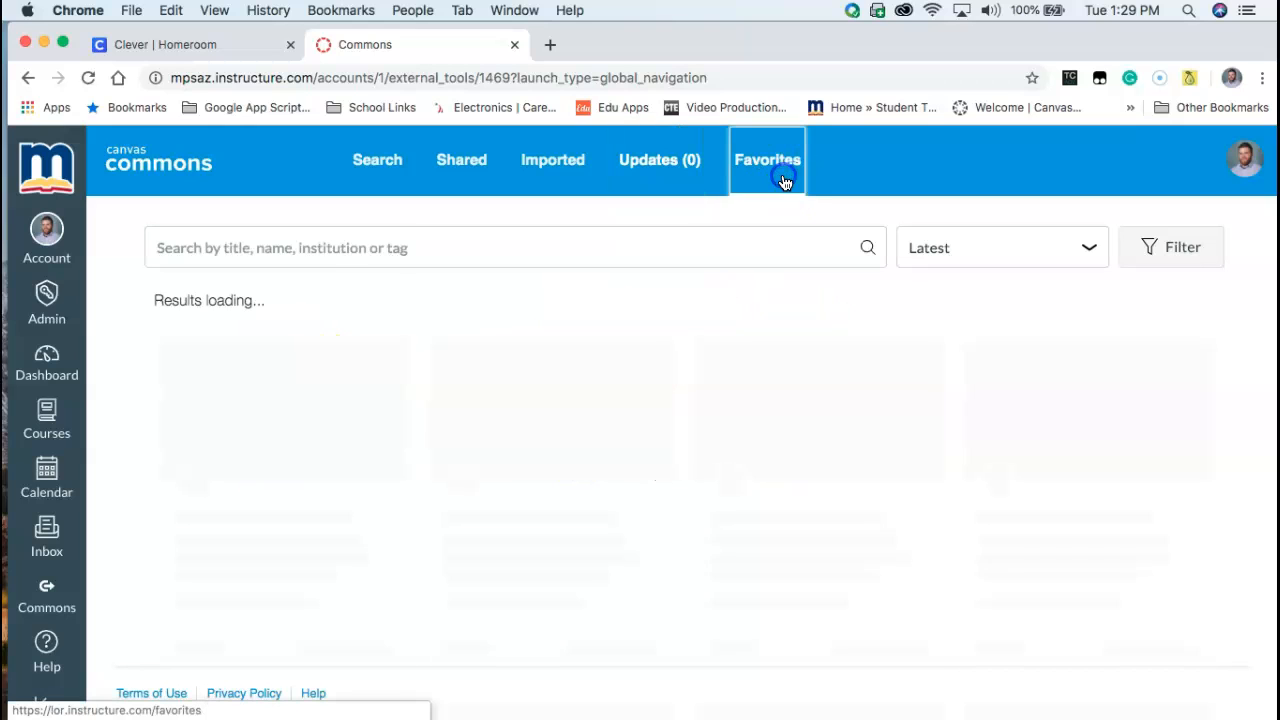
# See 'Currently No Favorites', then bring up the App Development with Swift course page.
pyautogui.click(768, 160)
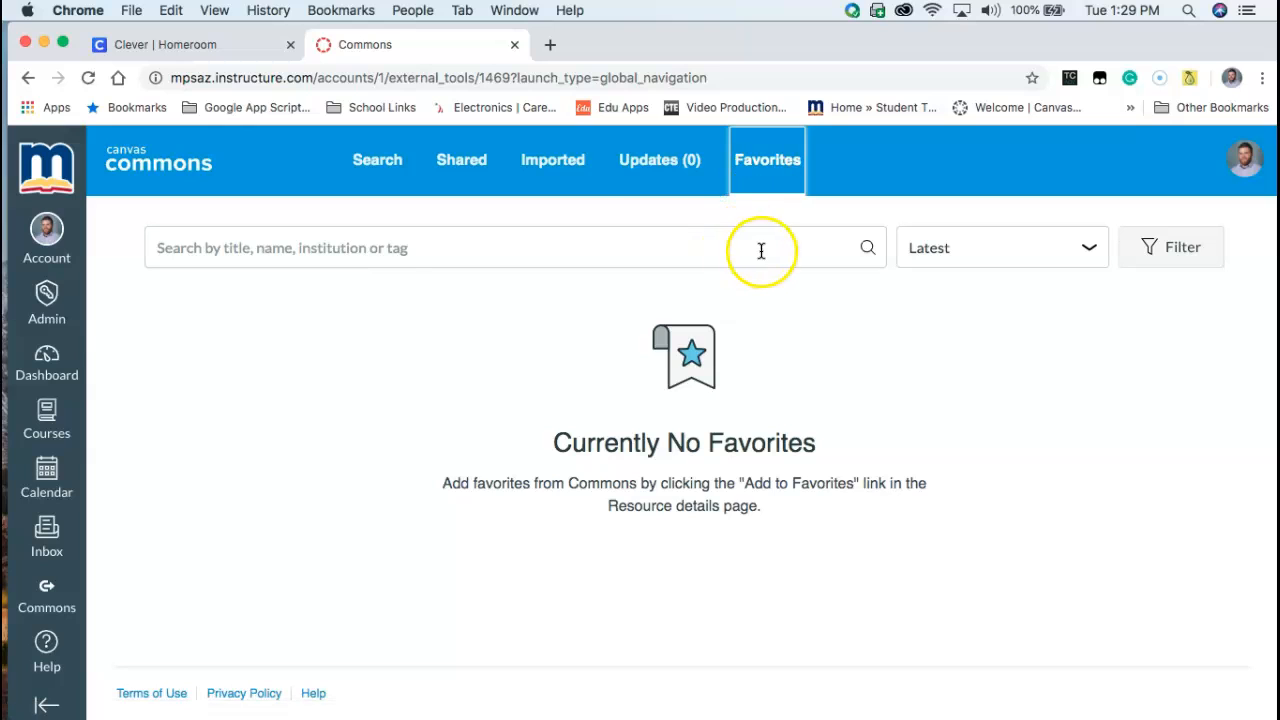
pyautogui.moveTo(592, 372)
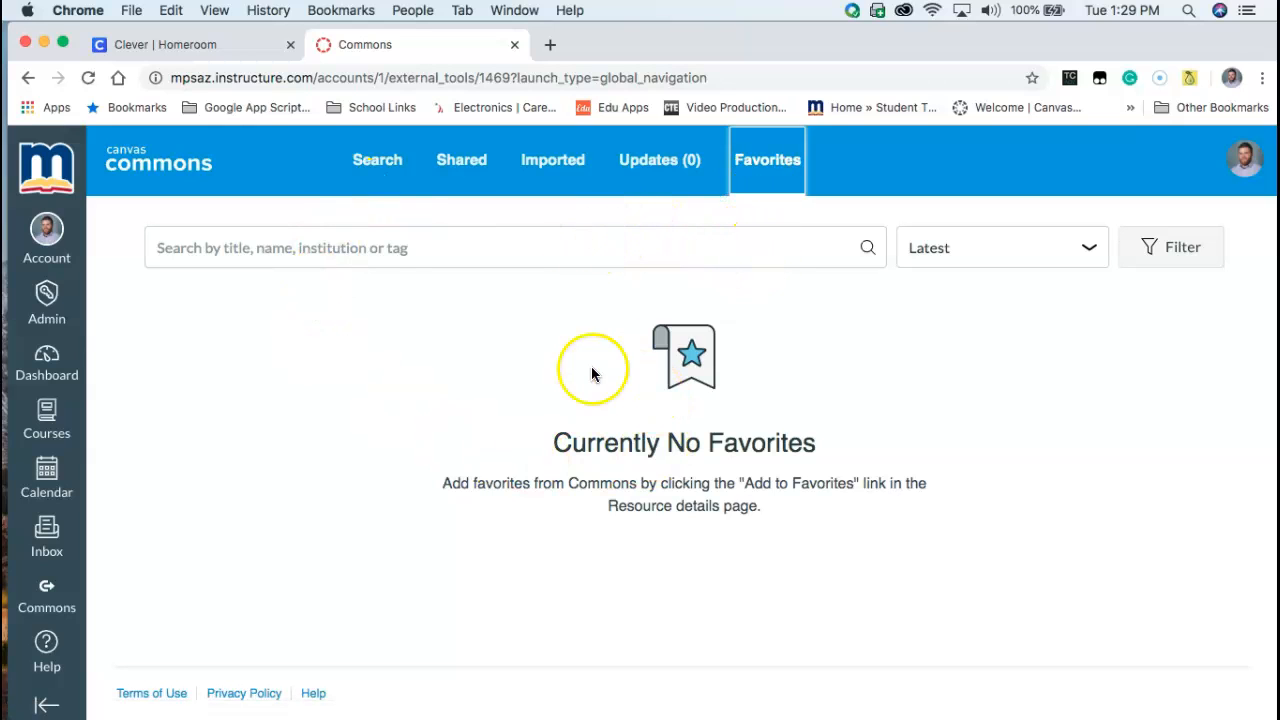
pyautogui.click(376, 160)
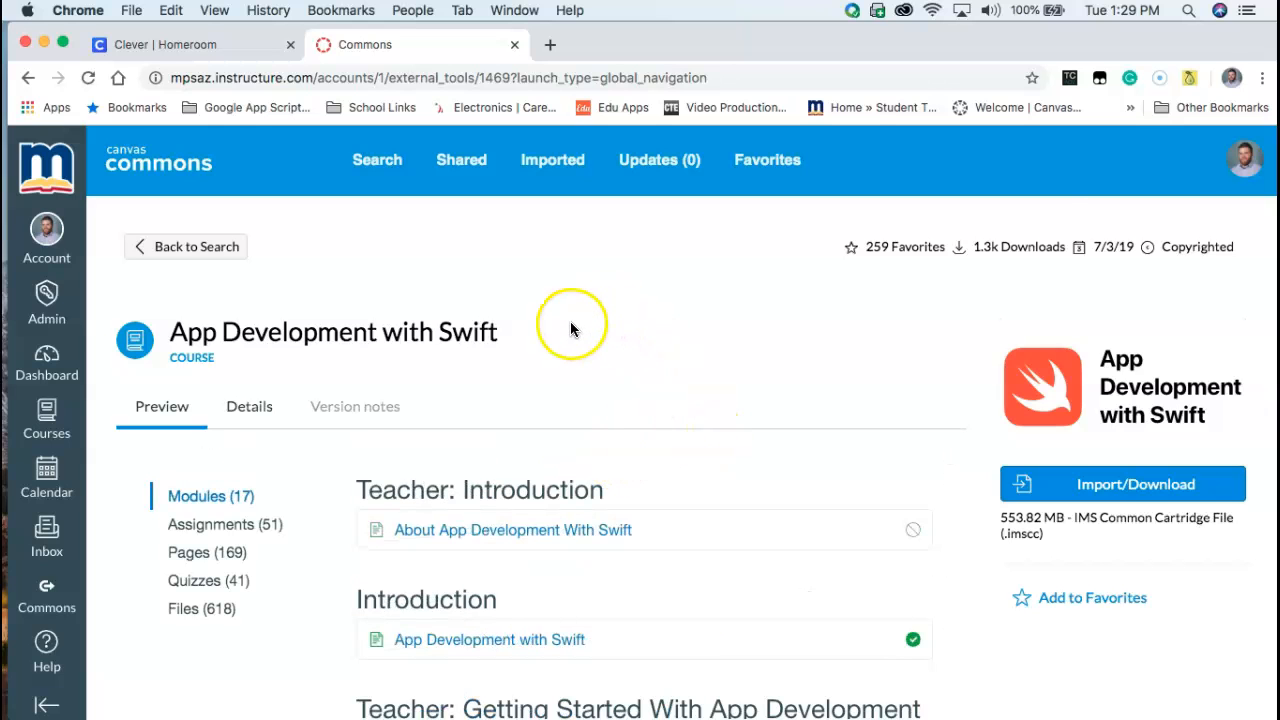
# Read the Swift course Details describing an Apple Education offering for grades 9–12 and undergraduates.
pyautogui.scroll(-3)
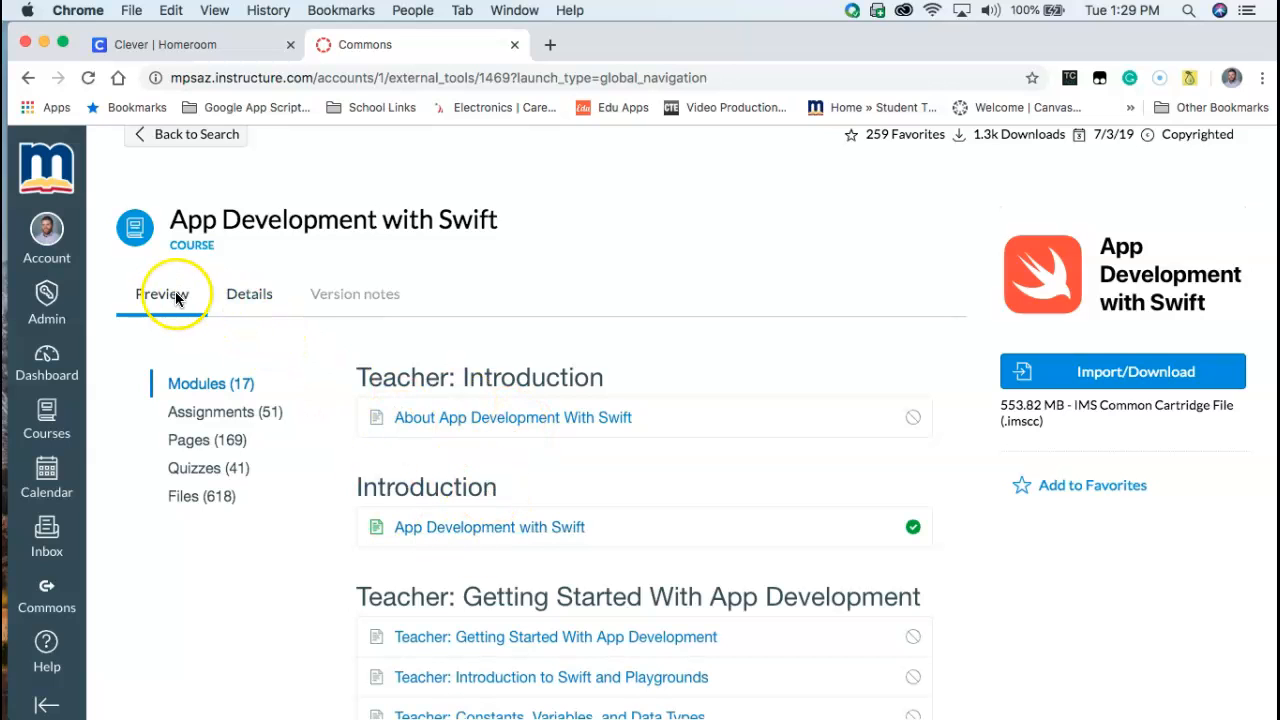
pyautogui.click(248, 292)
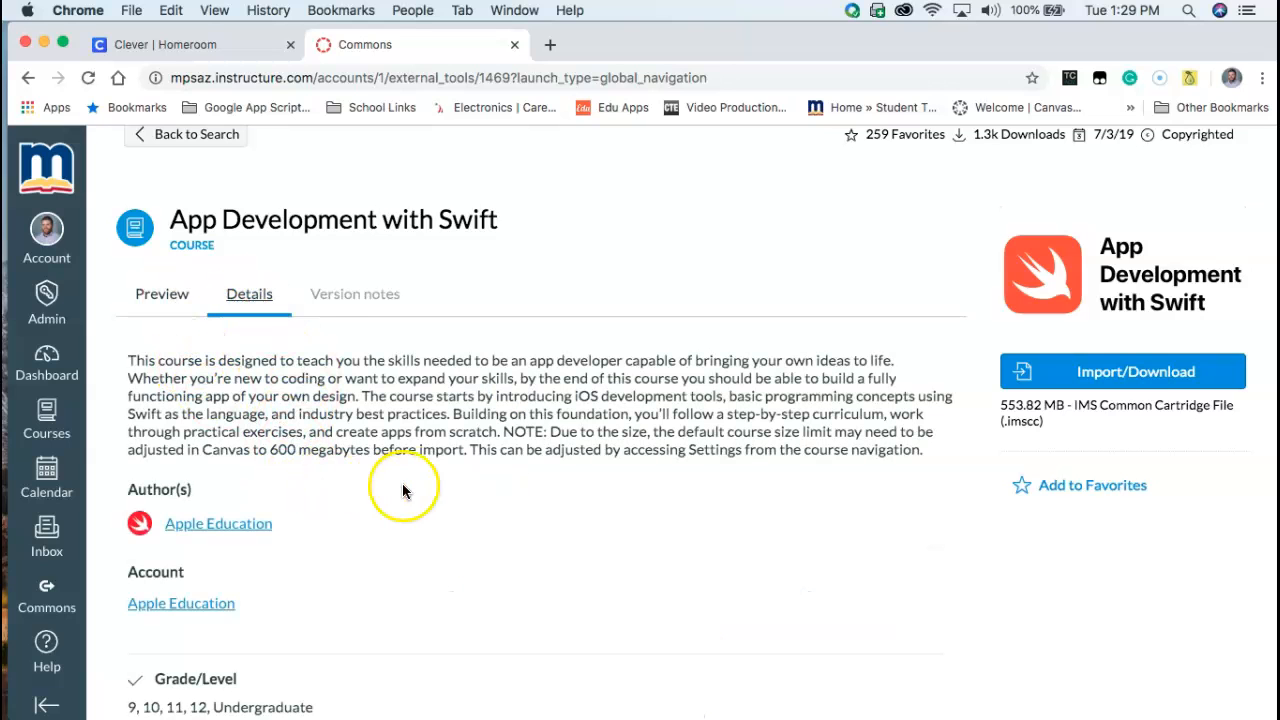
pyautogui.scroll(-3)
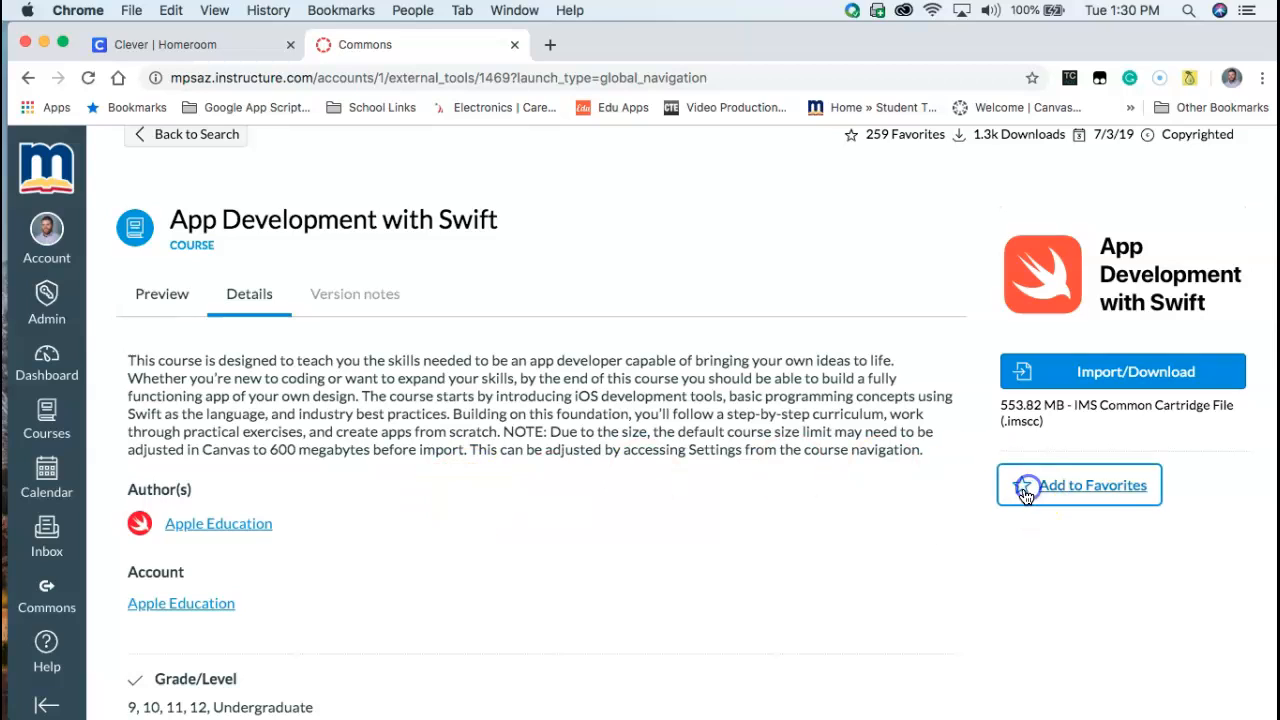
# Add App Development with Swift to favorites (260) and bring up its Import/Download panel.
pyautogui.click(1080, 486)
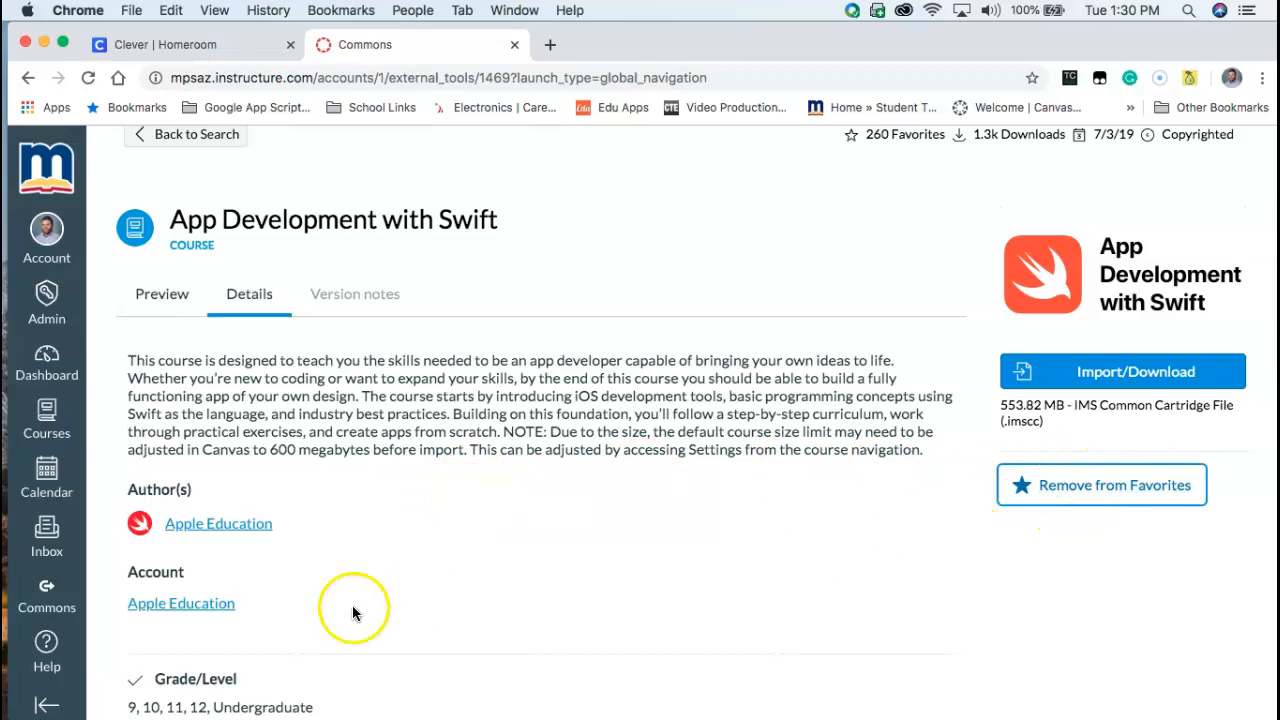
pyautogui.moveTo(748, 448)
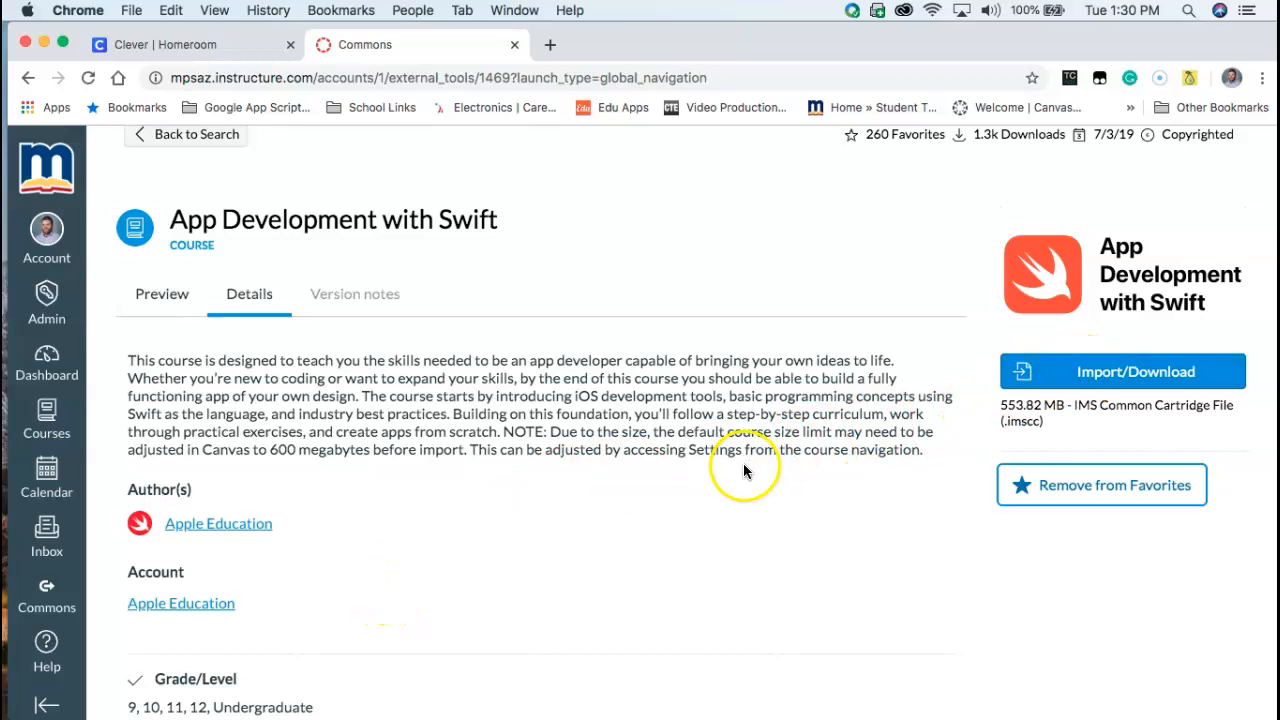
pyautogui.click(1120, 370)
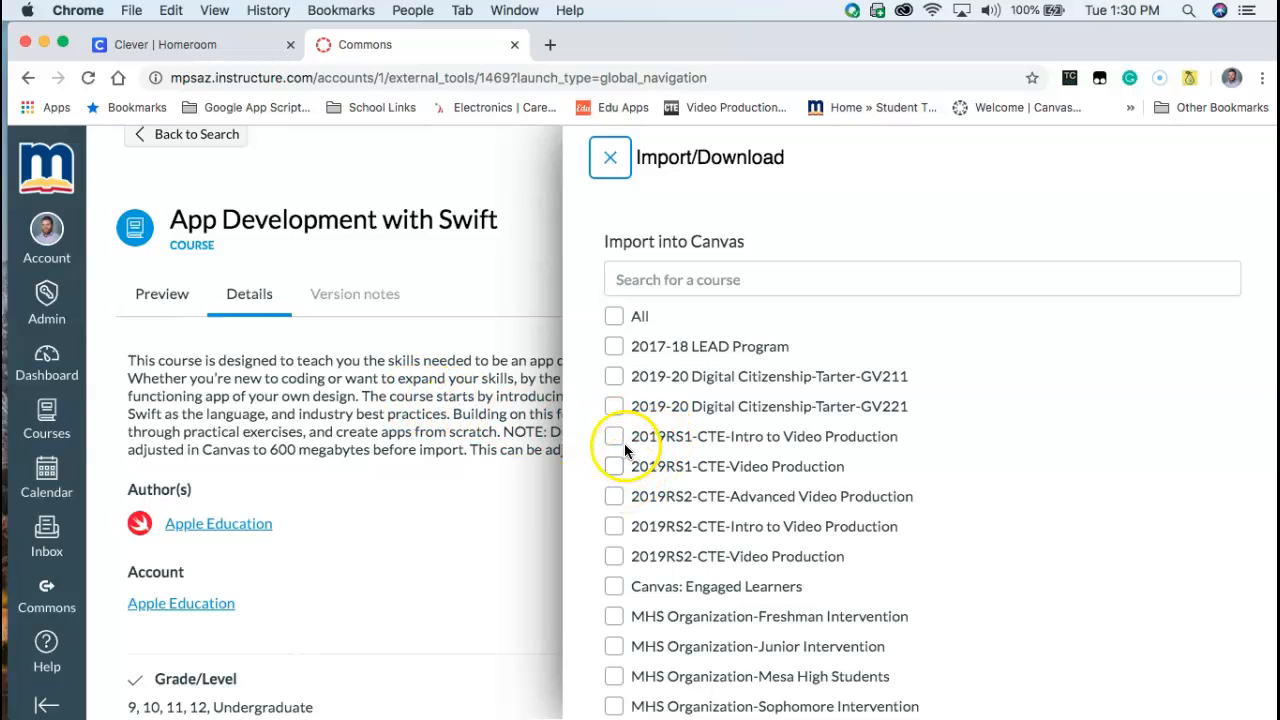
pyautogui.moveTo(536, 436)
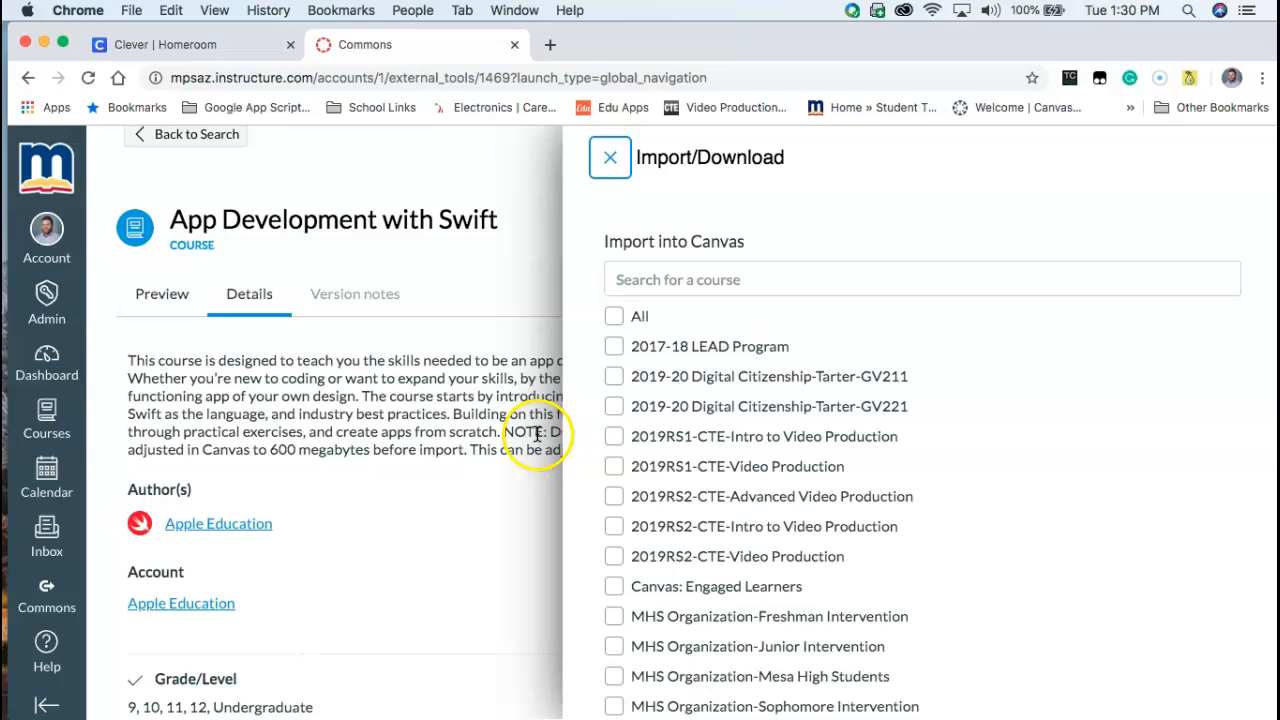
# Tick 2019RS1-CTE-Intro to Video Production as import destination, then close the panel without importing.
pyautogui.click(614, 436)
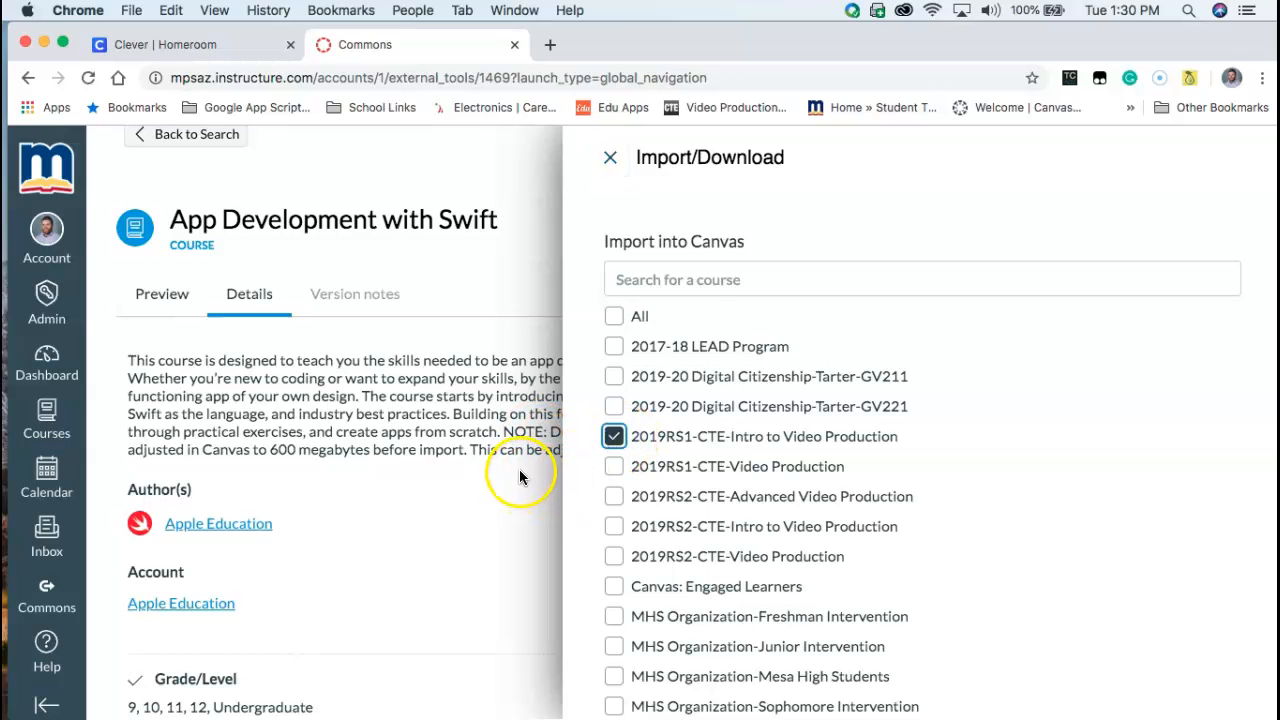
pyautogui.scroll(-3)
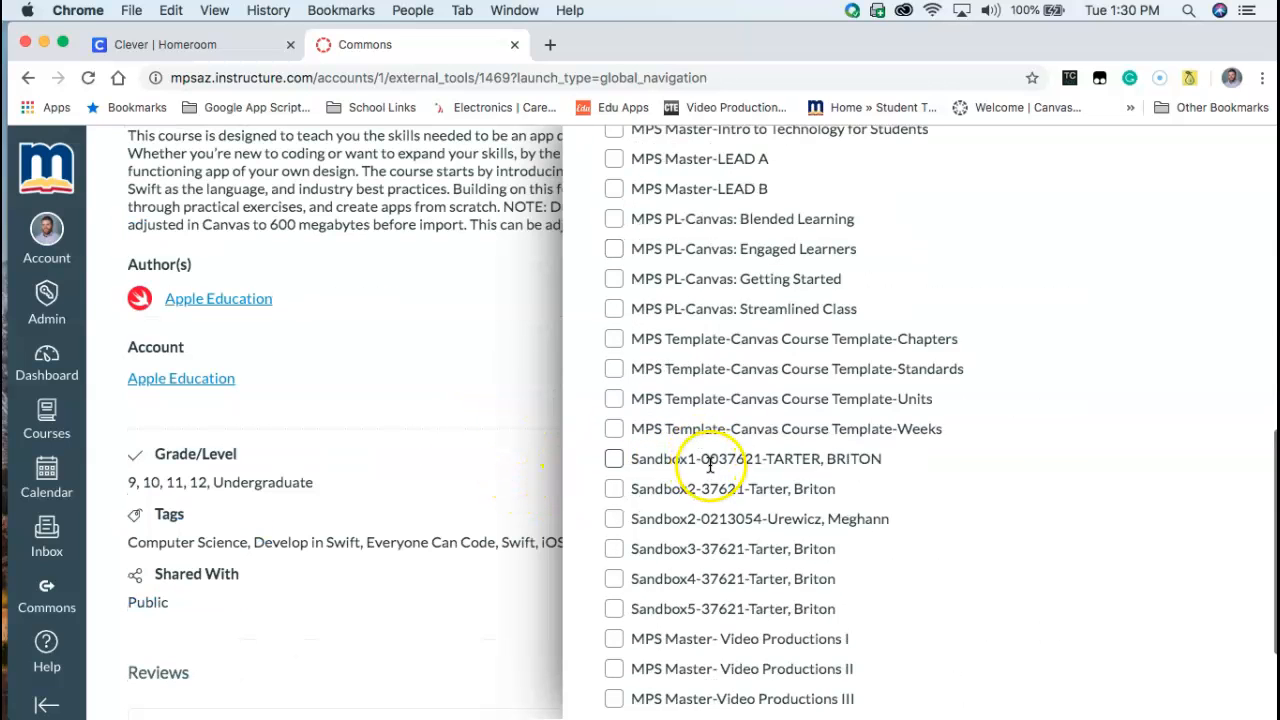
pyautogui.scroll(-3)
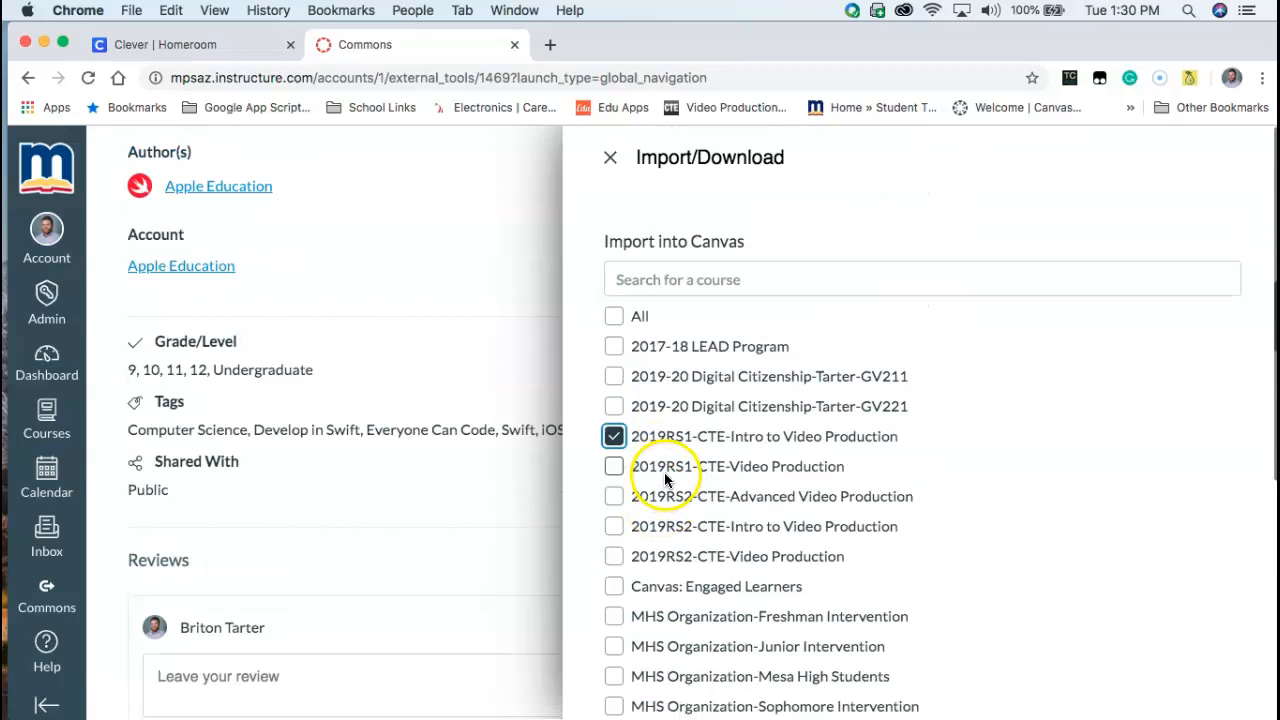
pyautogui.click(610, 156)
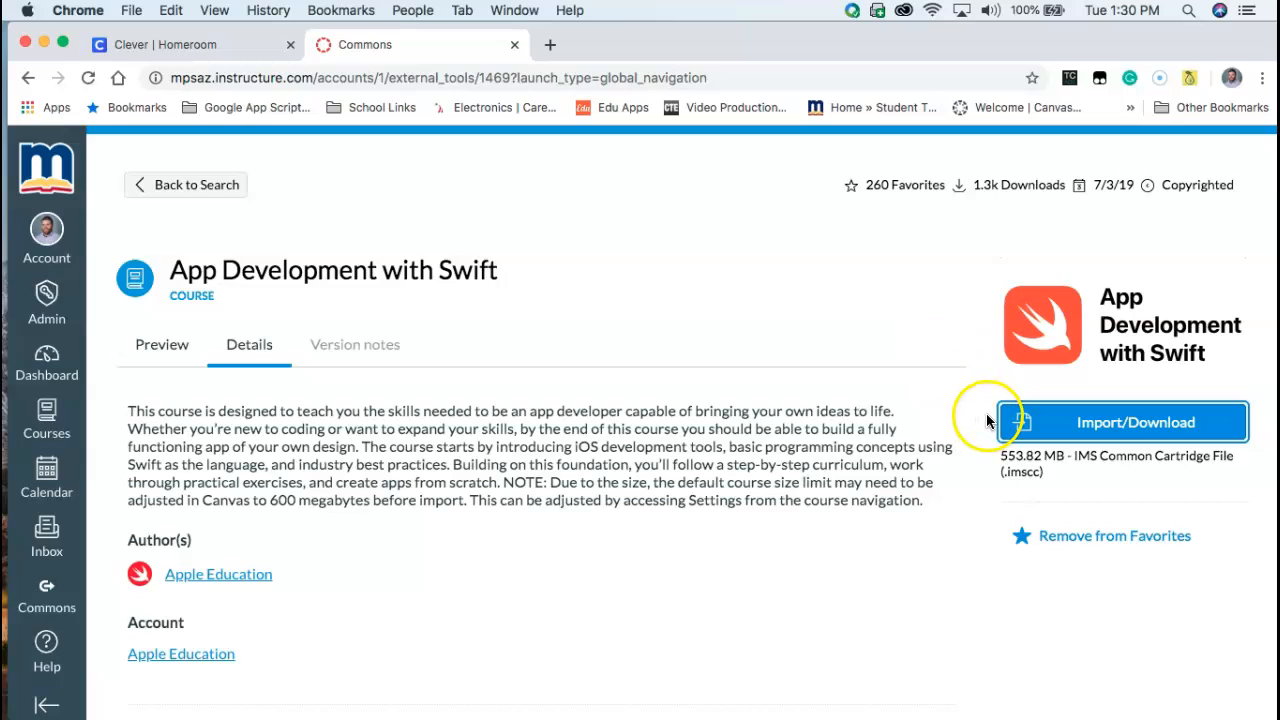
pyautogui.moveTo(684, 388)
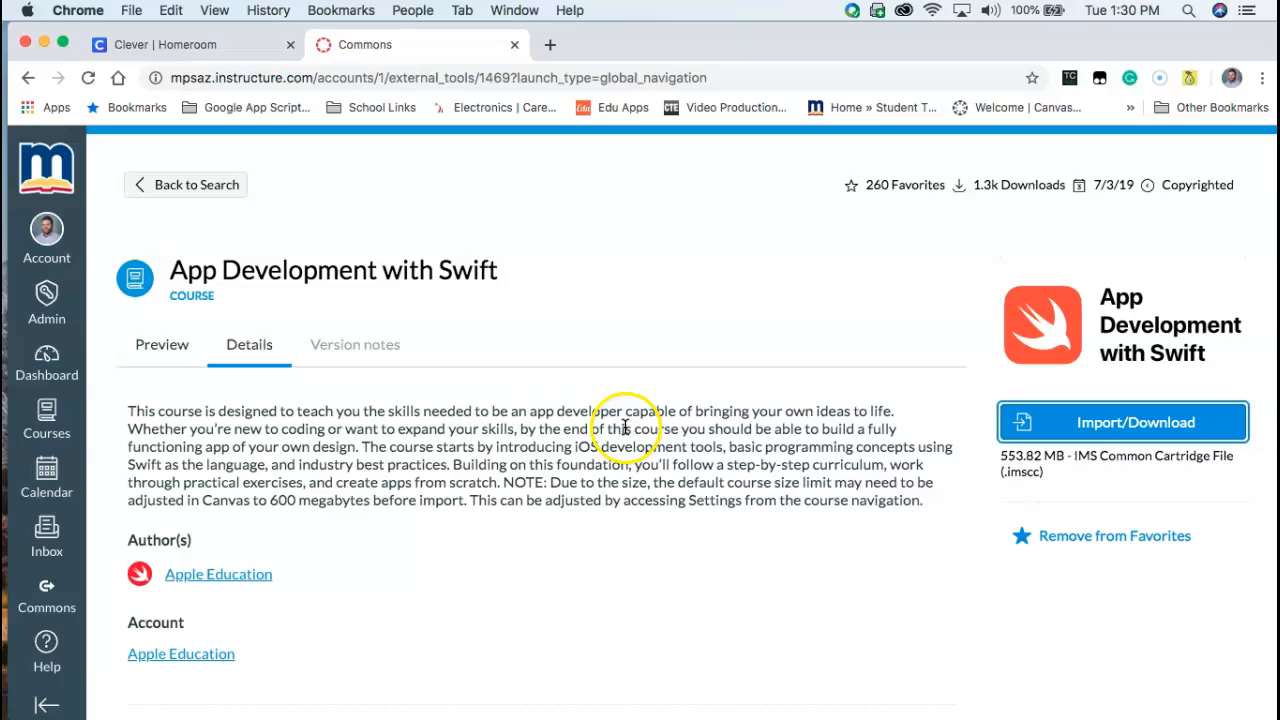
pyautogui.moveTo(564, 448)
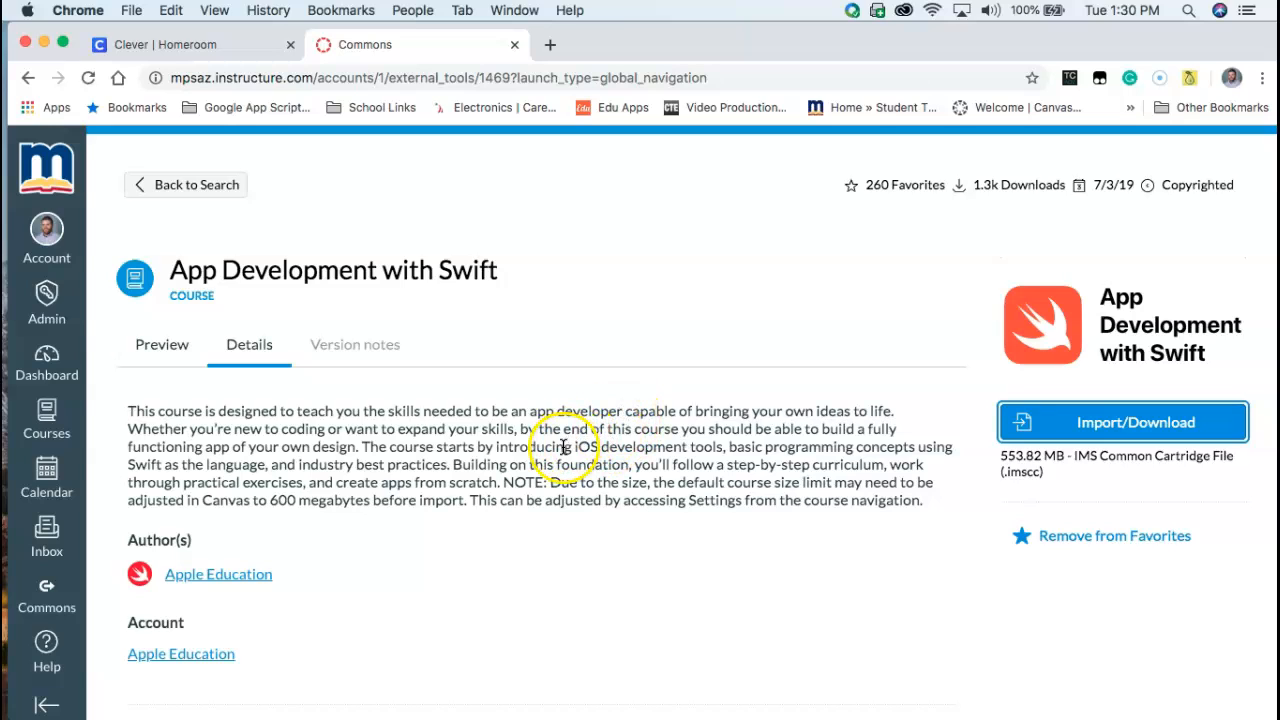